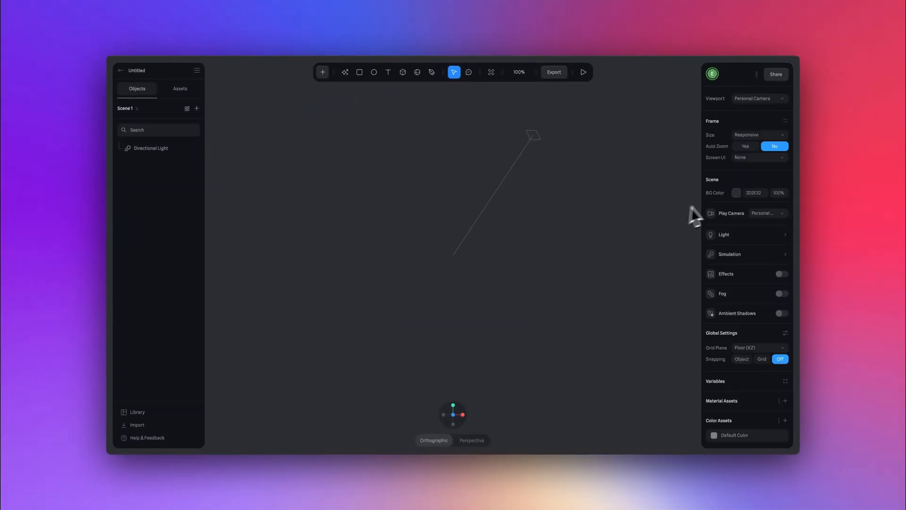
- Set BG Color to 000000, add a Cube, turn the grid plane off and reset the cube's position
left_click(736, 192)
type("000000")
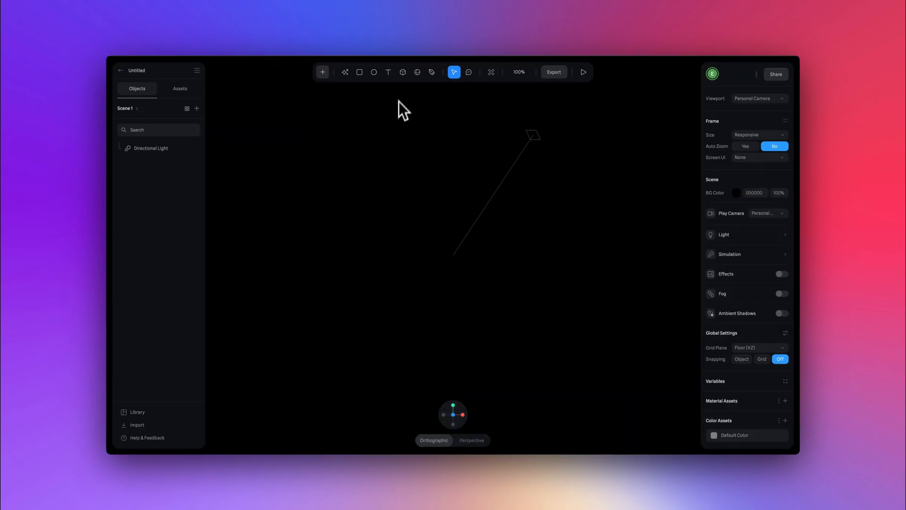
left_click(403, 72)
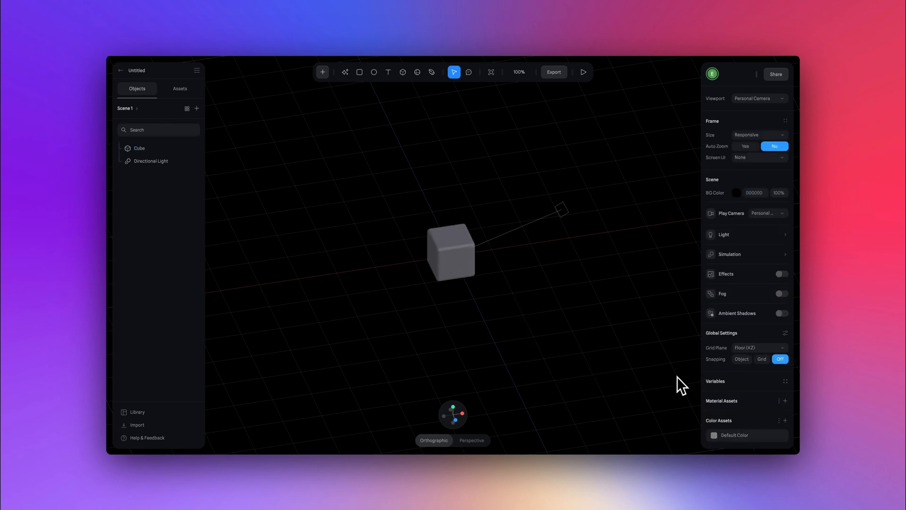
left_click(759, 348)
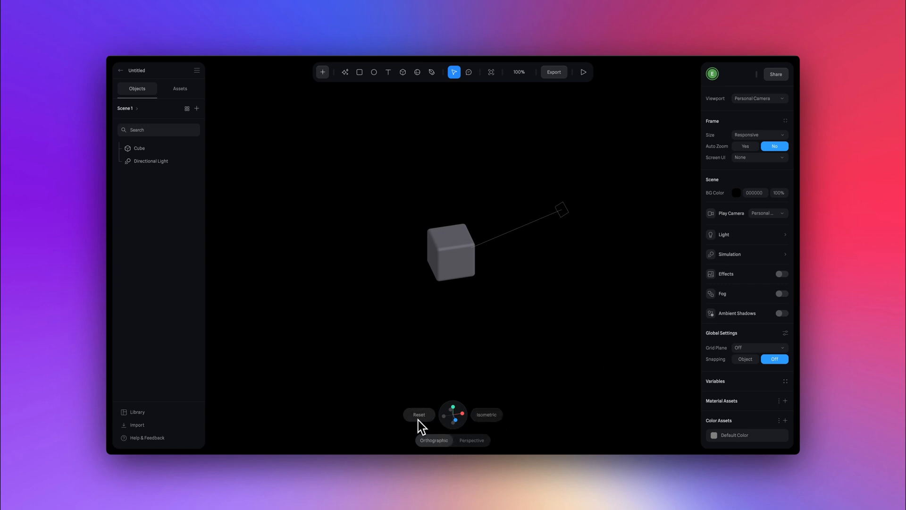
left_click(453, 253)
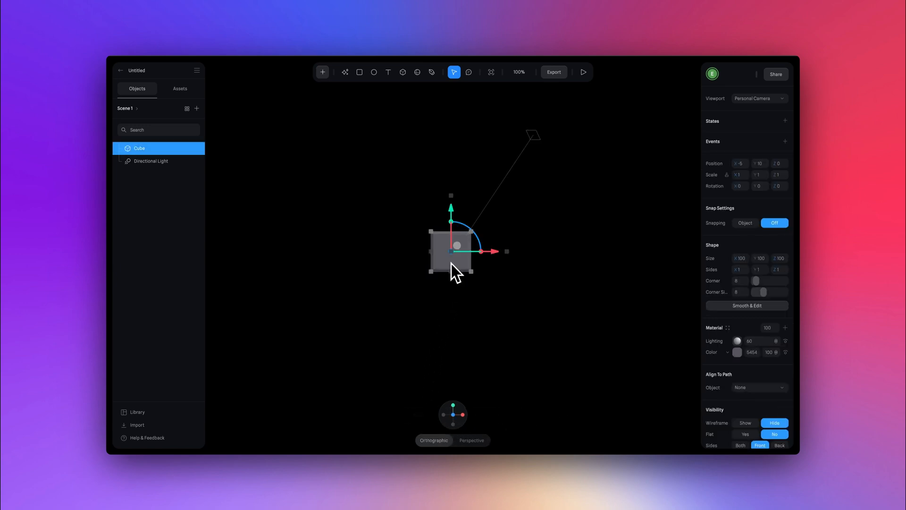
right_click(452, 251)
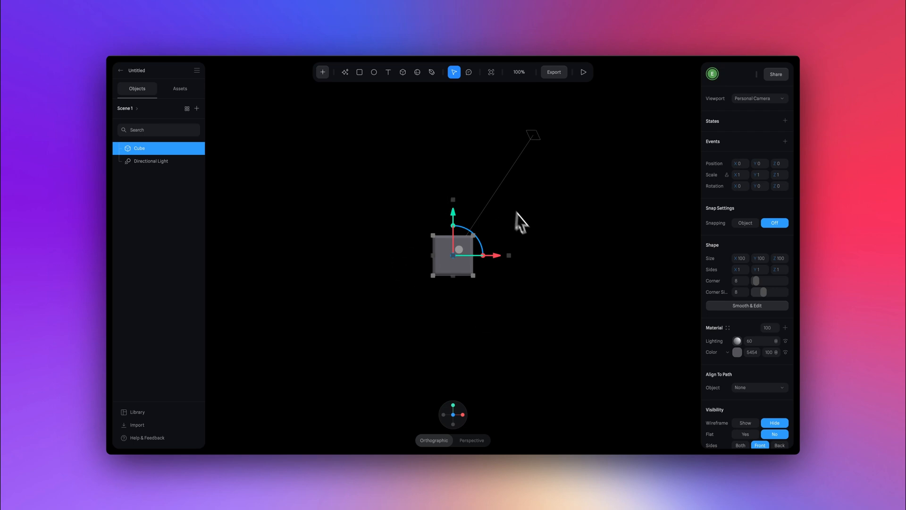
mouse_move(718, 284)
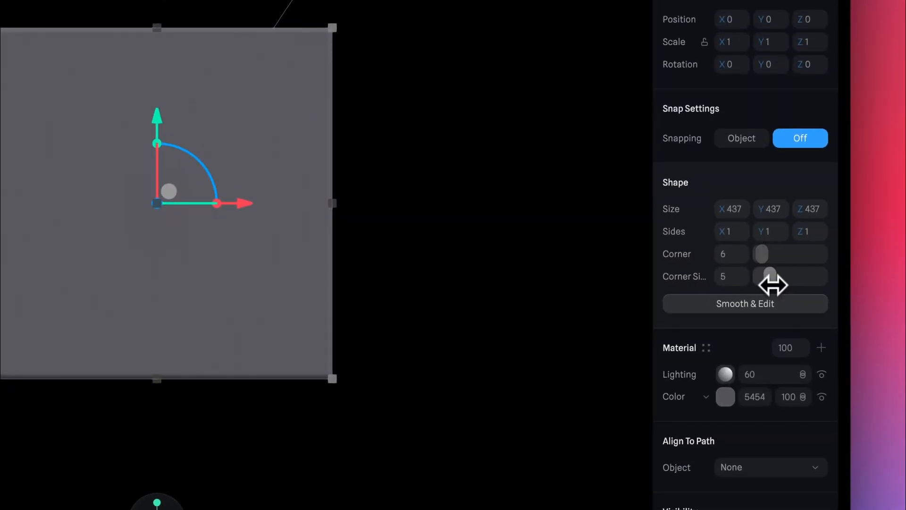
- Reduce the corner size to 2 and convert the cube's Color layer into a Gradient
left_click_drag(768, 276, 761, 275)
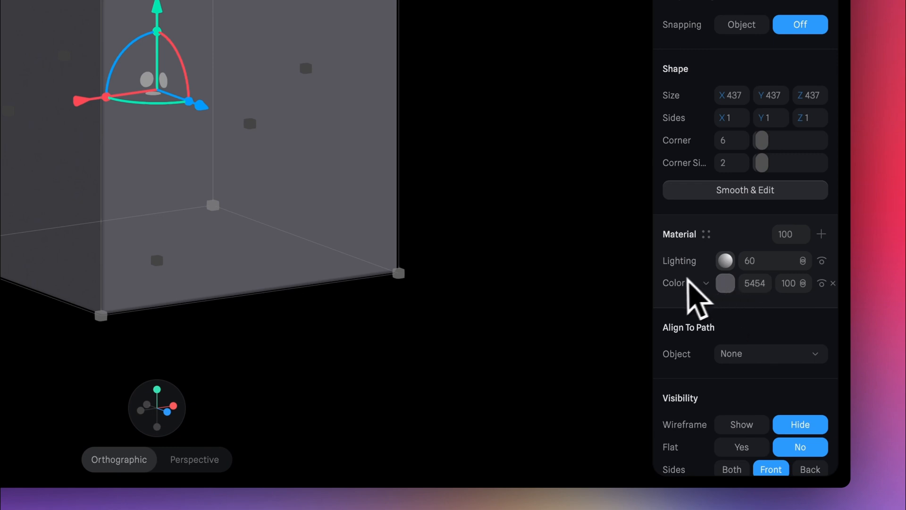
left_click(686, 283)
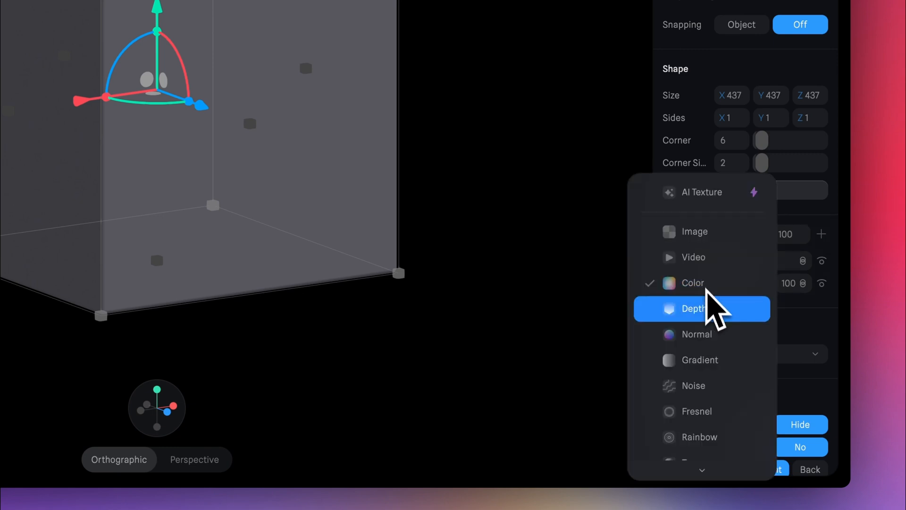
left_click(698, 359)
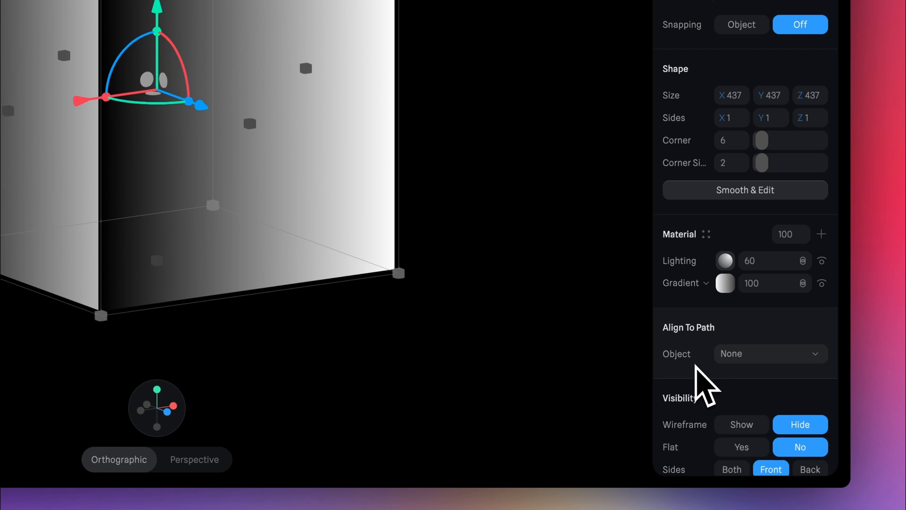
left_click(725, 283)
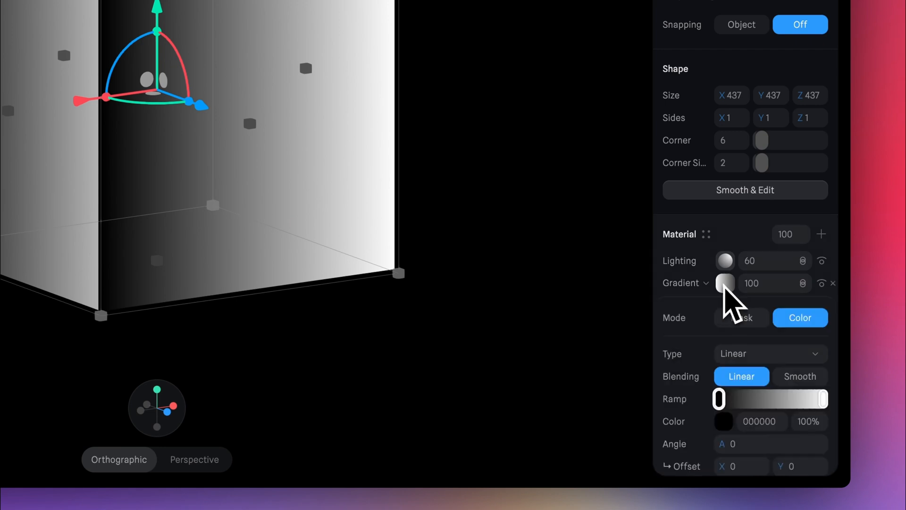
scroll("down", 3)
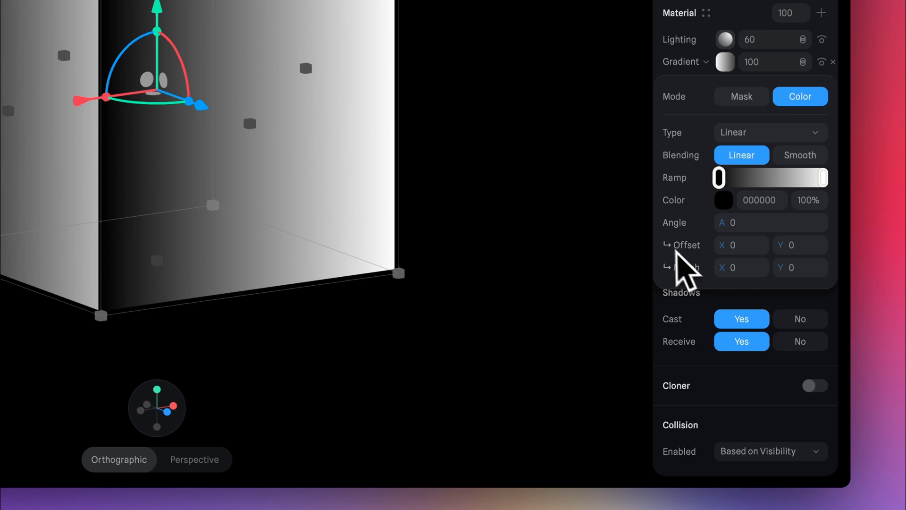
mouse_move(700, 237)
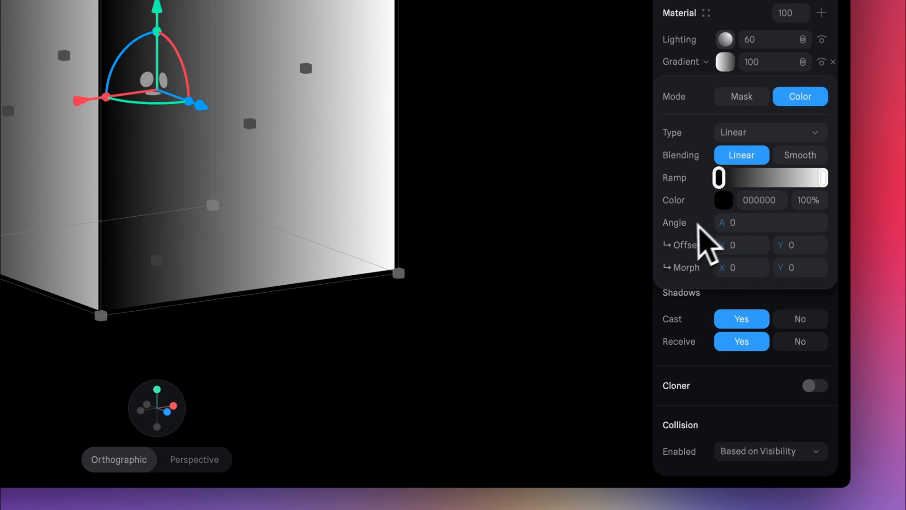
mouse_move(762, 297)
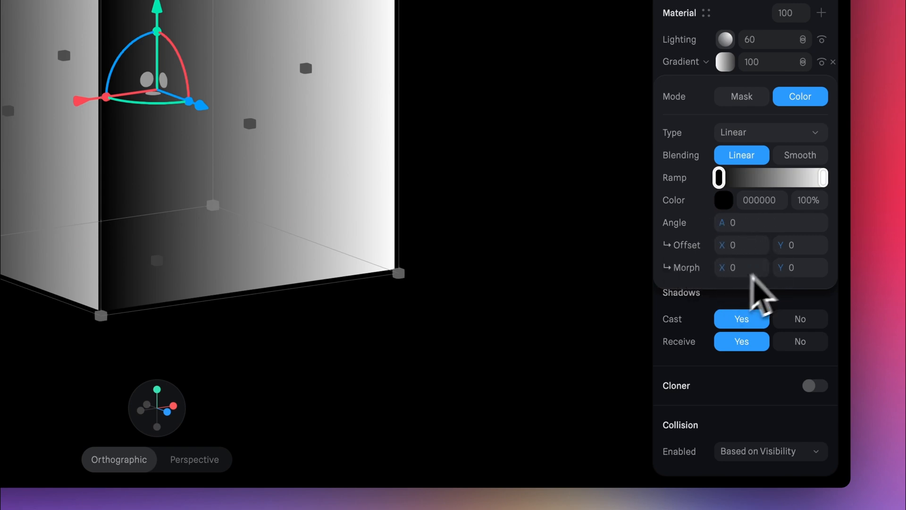
- Keep the gradient Linear and adjust the first stop's colour for a black-to-white ramp
left_click(769, 132)
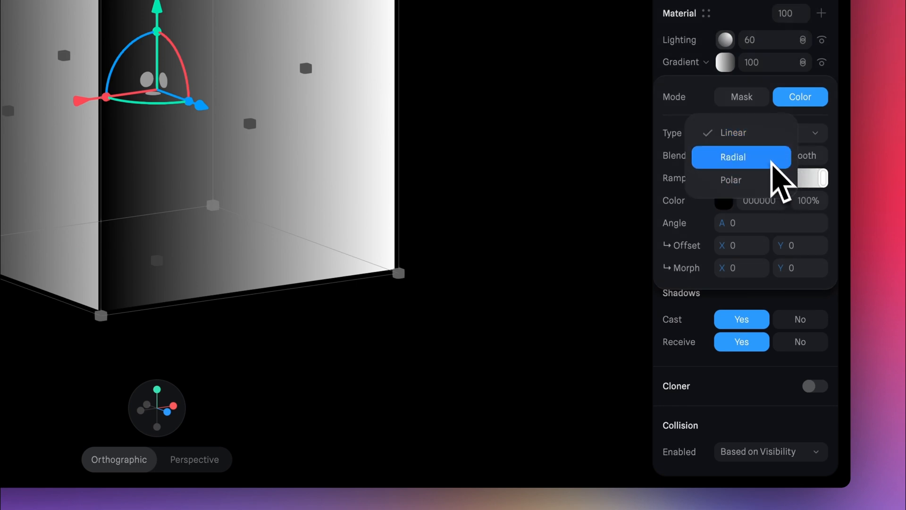
left_click(732, 133)
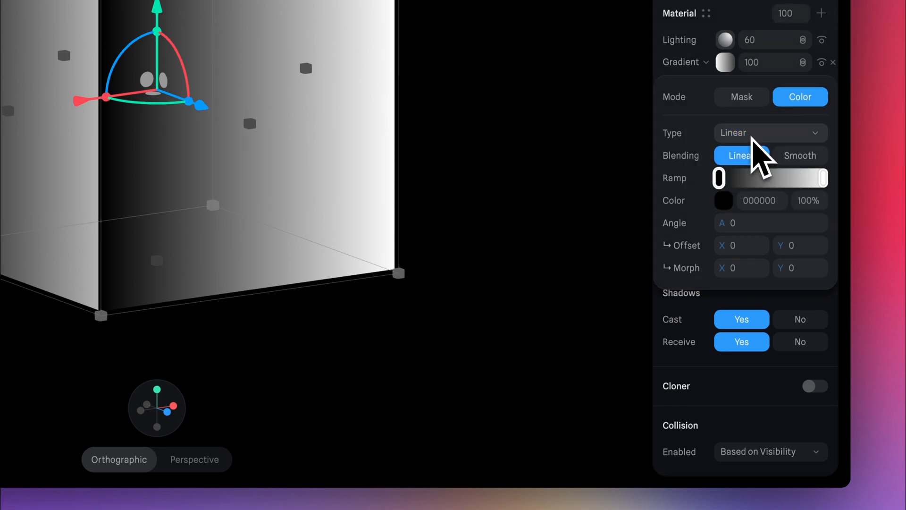
left_click(723, 200)
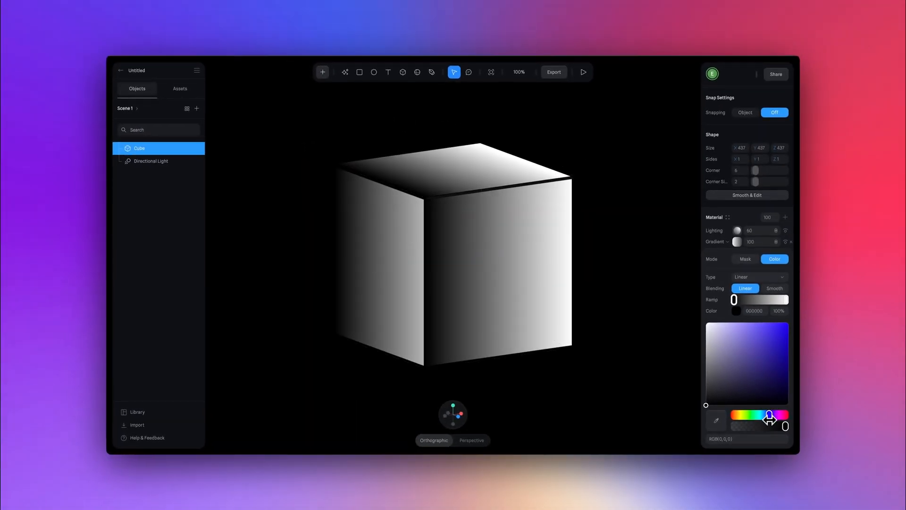
left_click(782, 346)
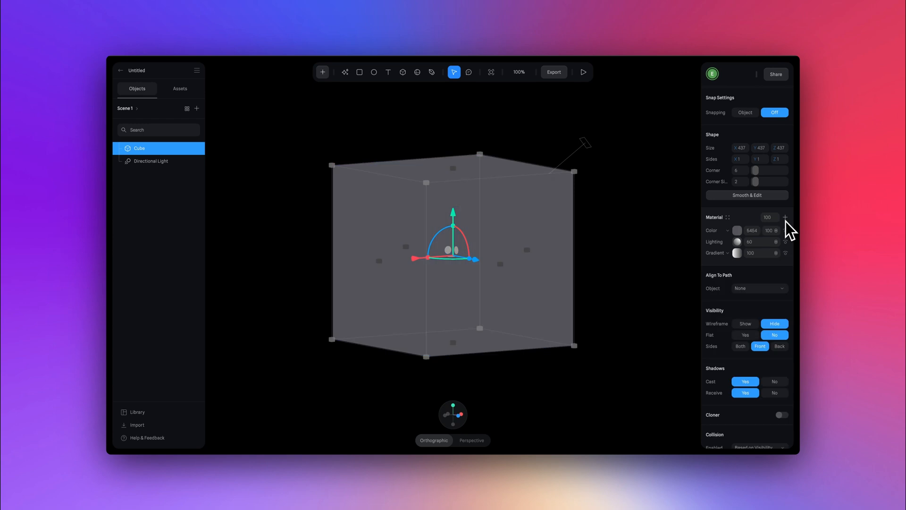
- Add a Depth material layer, radial and white, blended as Overlay over the gradient
left_click(716, 231)
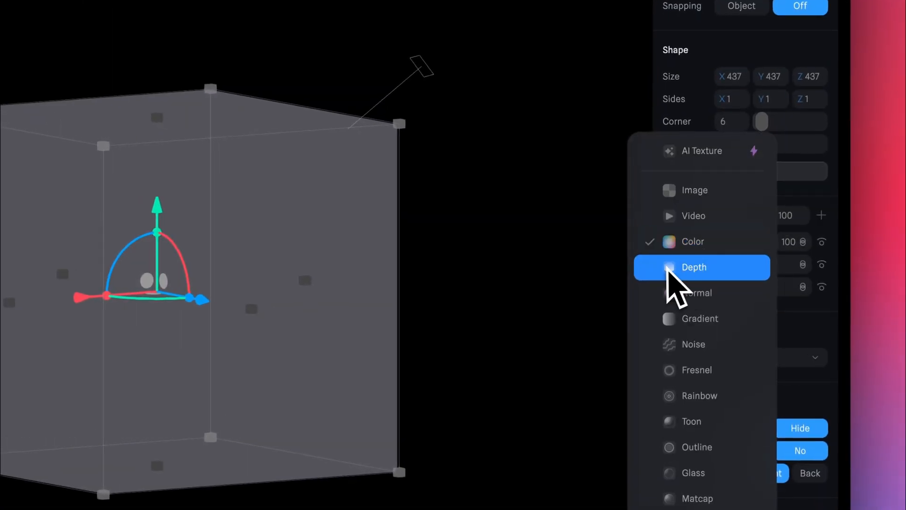
left_click(694, 268)
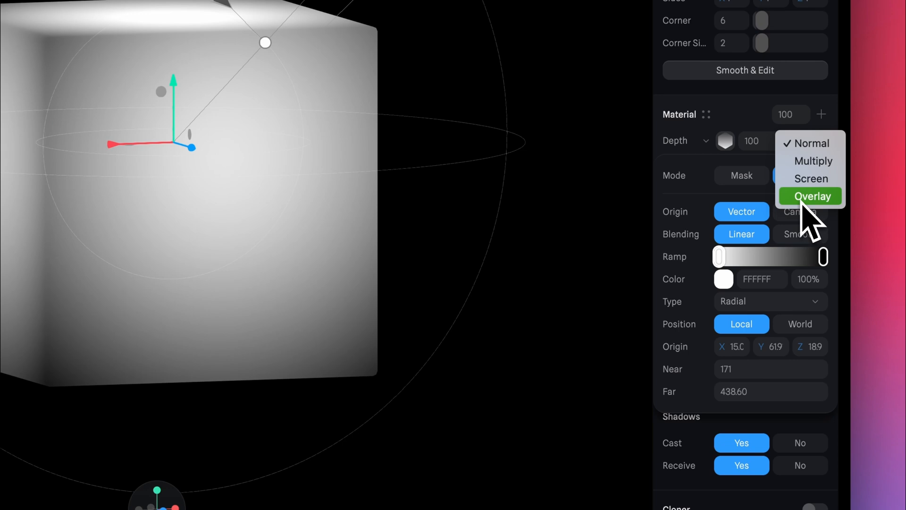
left_click(813, 196)
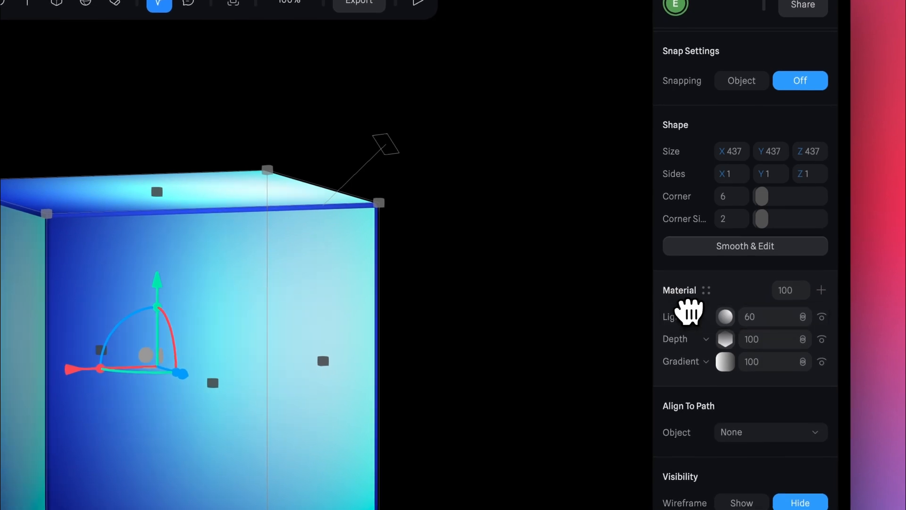
left_click(774, 317)
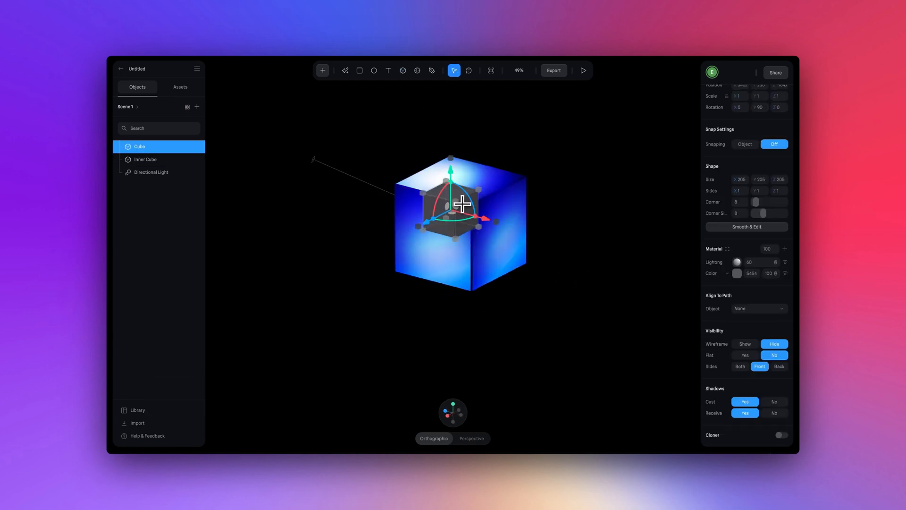
- Reset the inner cube's position to the origin and select the outer cube
right_click(461, 204)
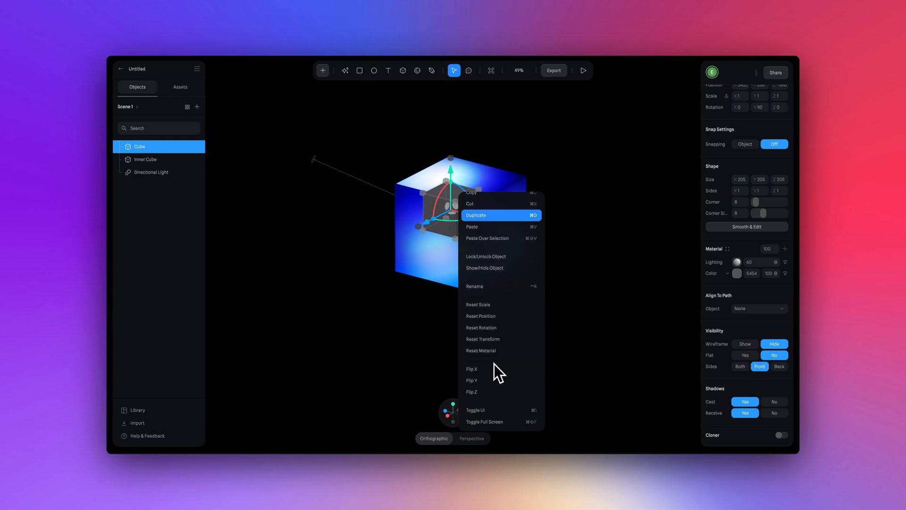
mouse_move(491, 316)
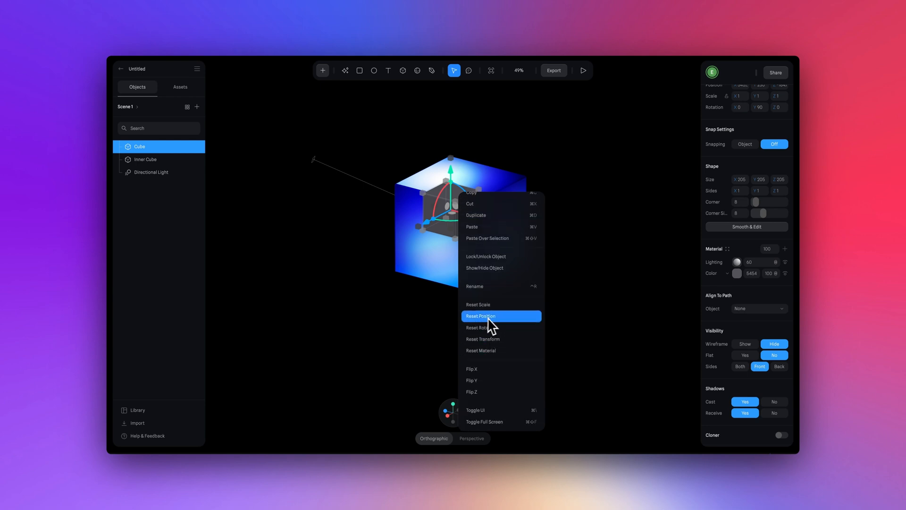
left_click(480, 316)
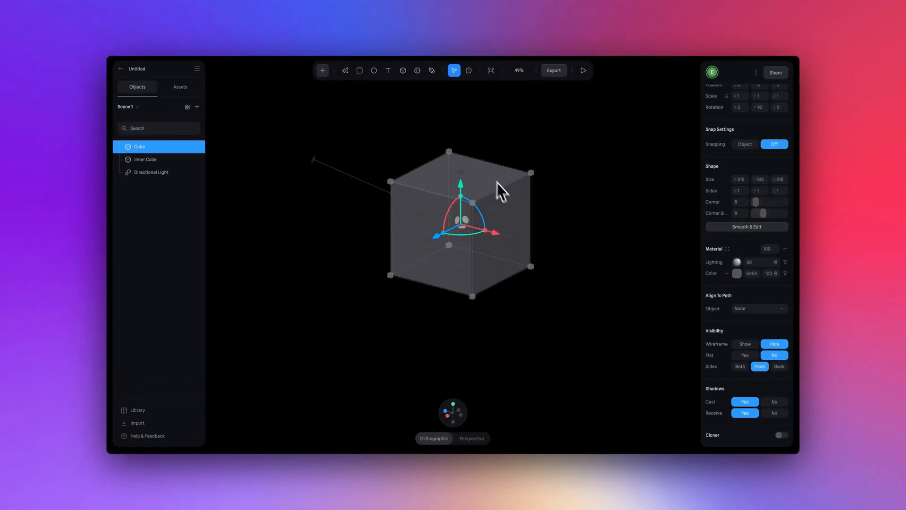
left_click(738, 273)
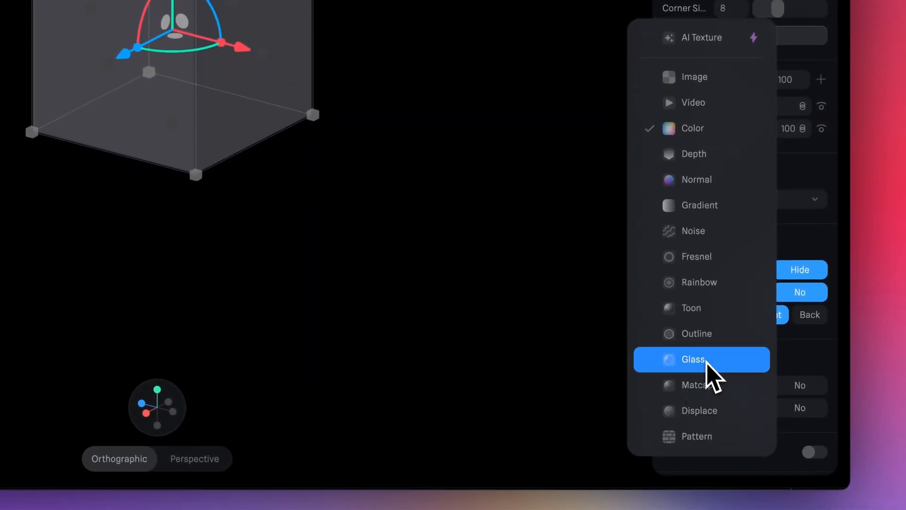
- Make the outer cube Glass with blur 10 and adjusted thickness and refraction
left_click(692, 359)
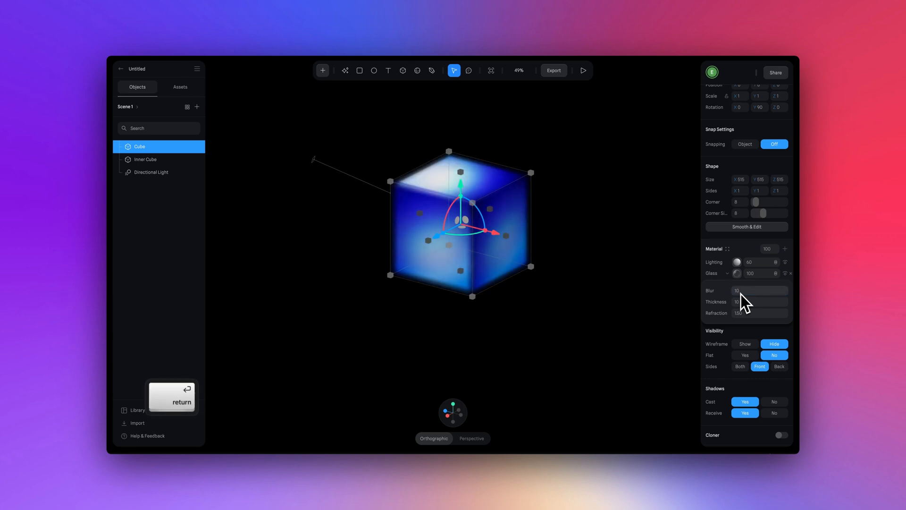
left_click(759, 301)
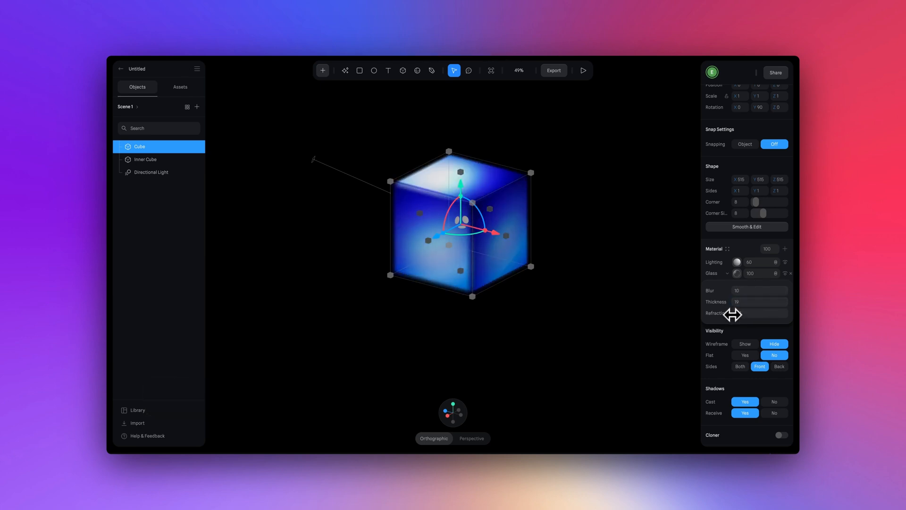
left_click(759, 313)
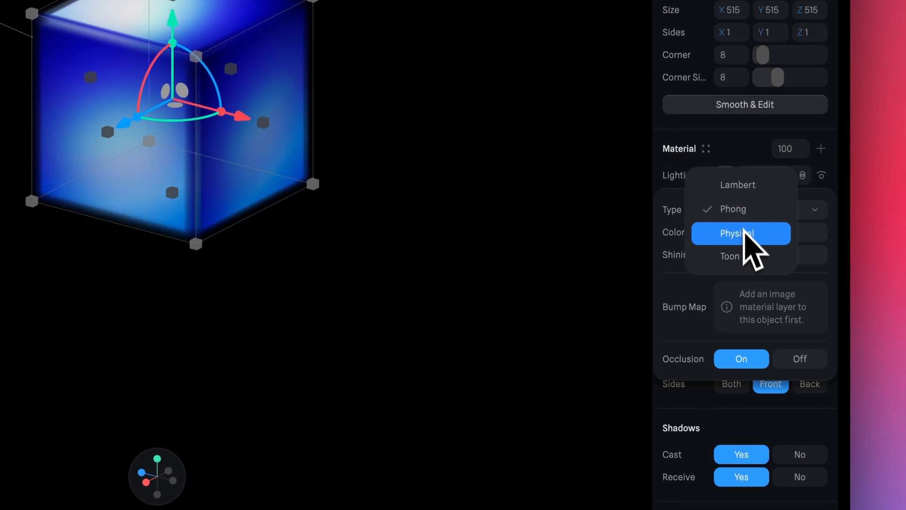
- Set lighting to Physical at 100, change the Color layer to Matcap and open Image Assets
left_click(741, 233)
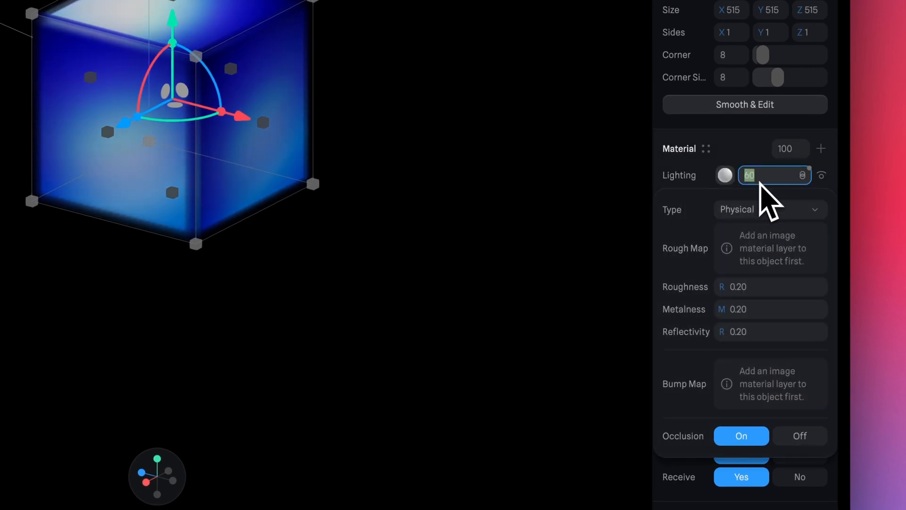
type("100")
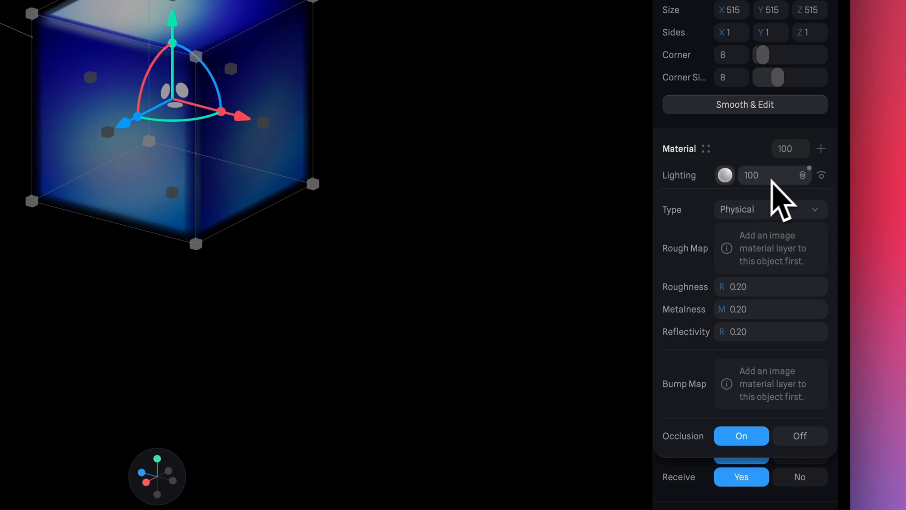
left_click(802, 176)
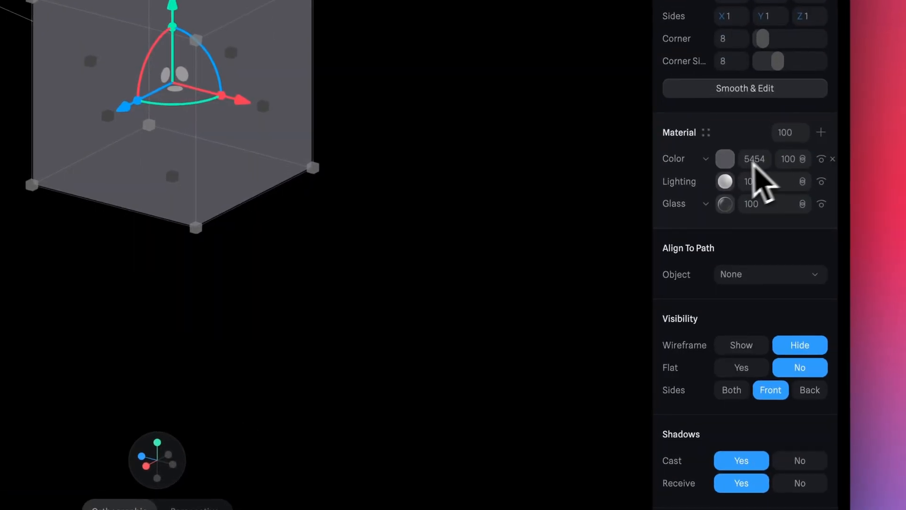
left_click(685, 159)
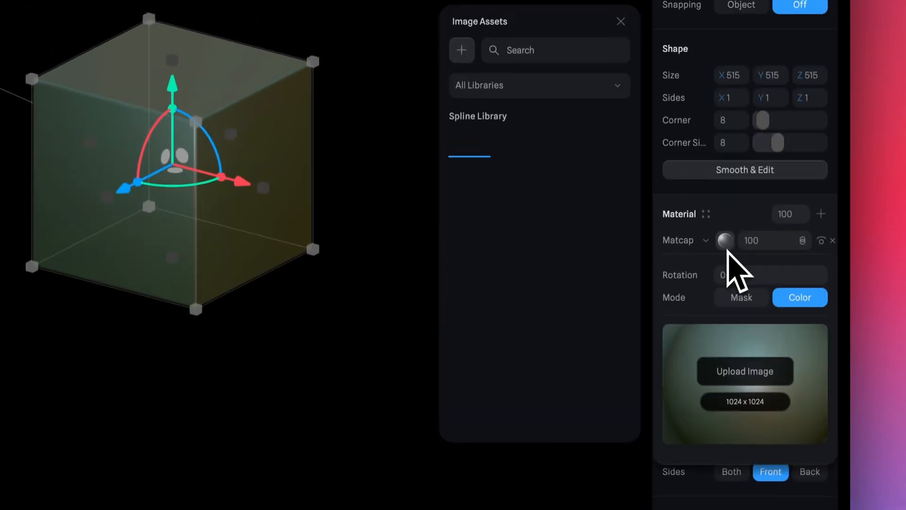
left_click(725, 240)
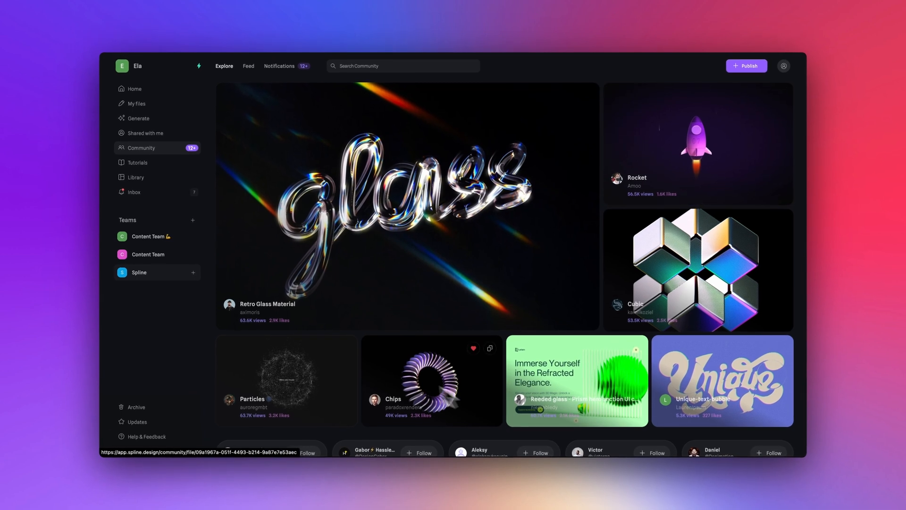
- Scroll the Community gallery and remix the Shine scene as an editable copy
scroll("down", 3)
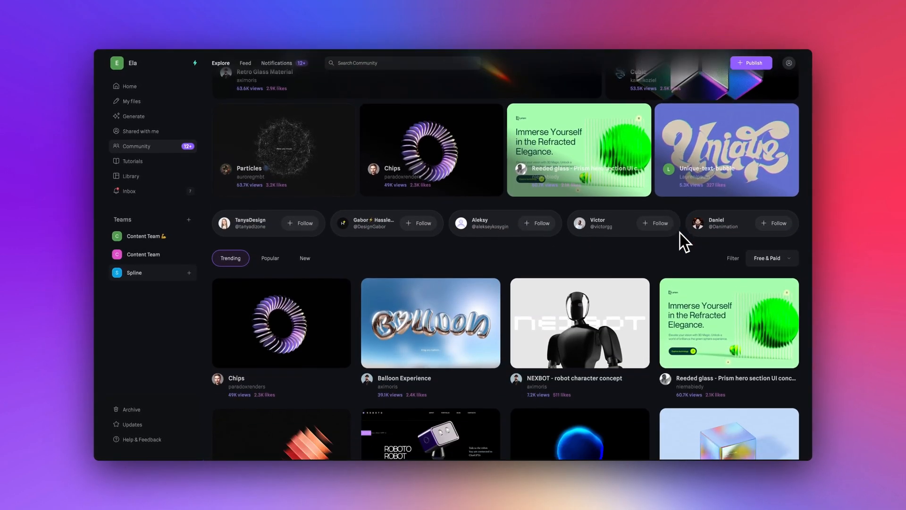
scroll("down", 3)
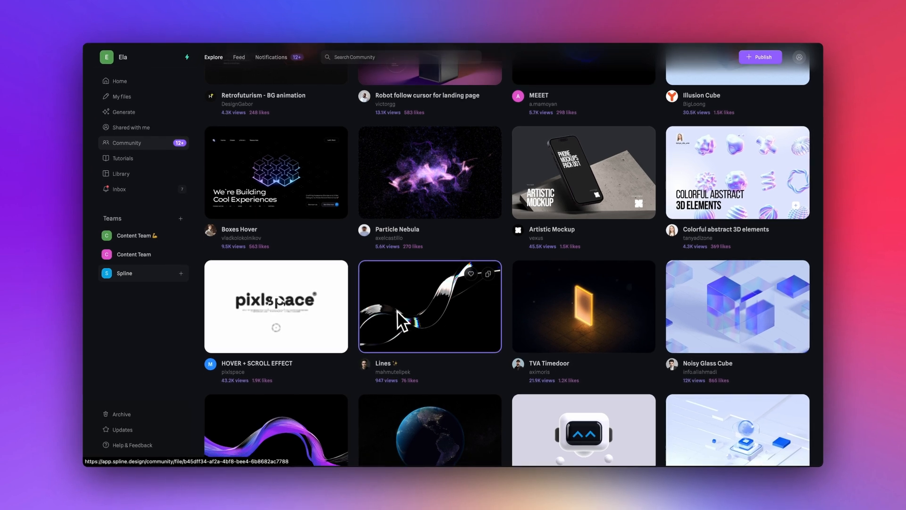
scroll("down", 3)
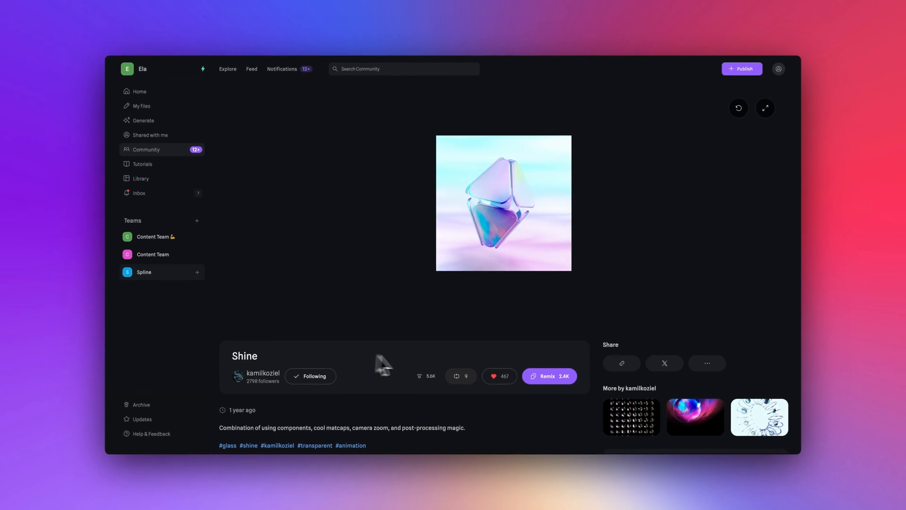
left_click(548, 375)
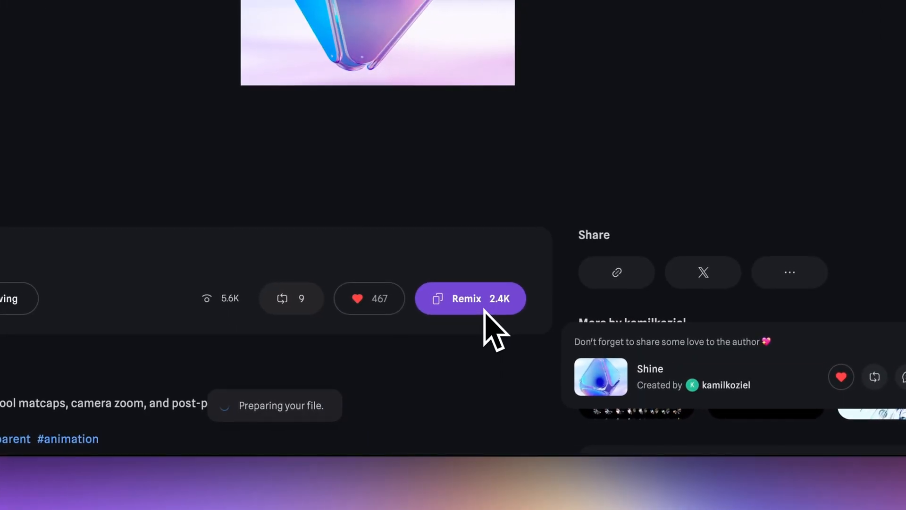
left_click(470, 298)
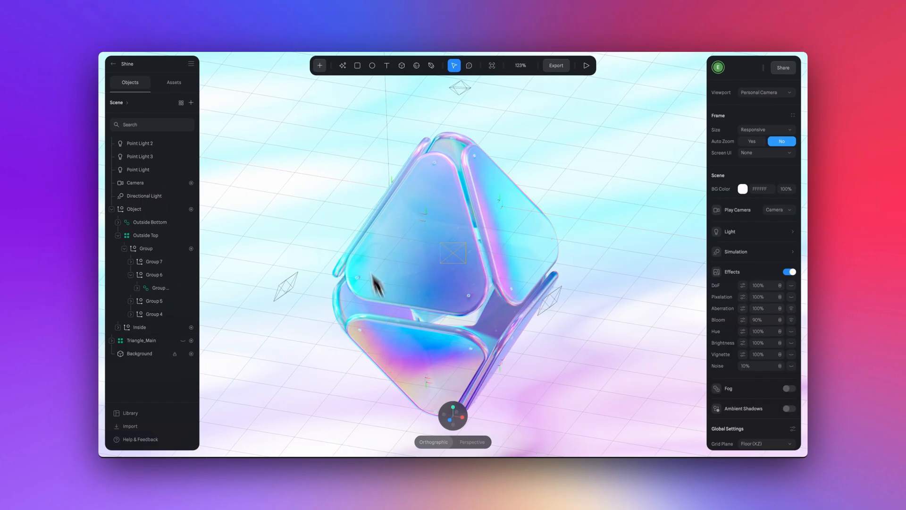
- Inspect the Shine object's Glass Inside material and its second matcap layer
left_click(132, 209)
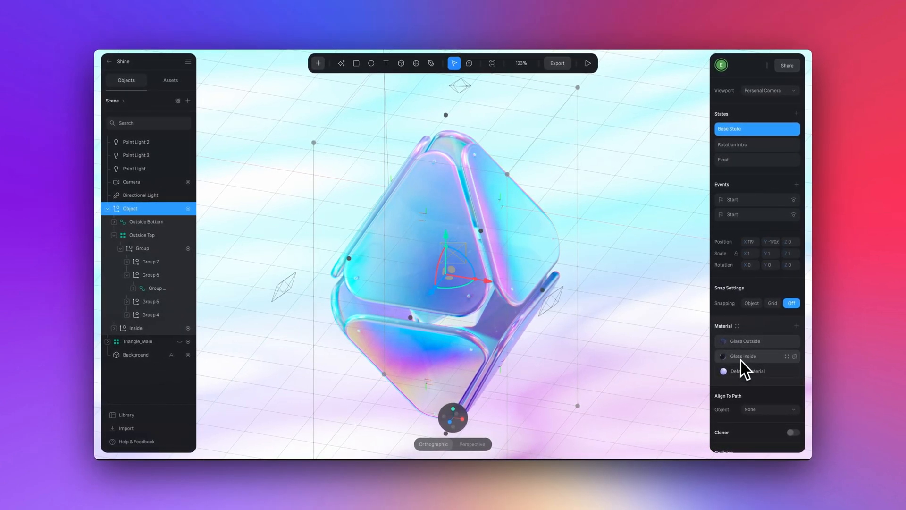
left_click(748, 356)
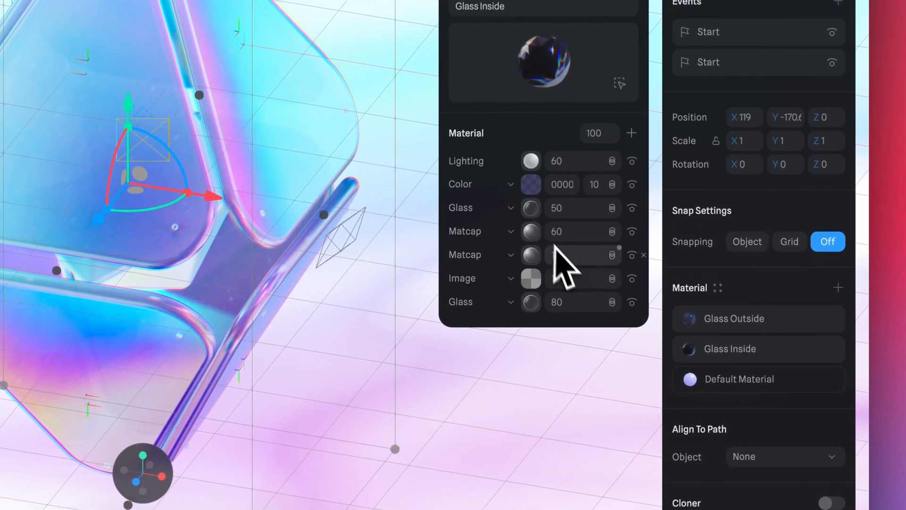
left_click(530, 254)
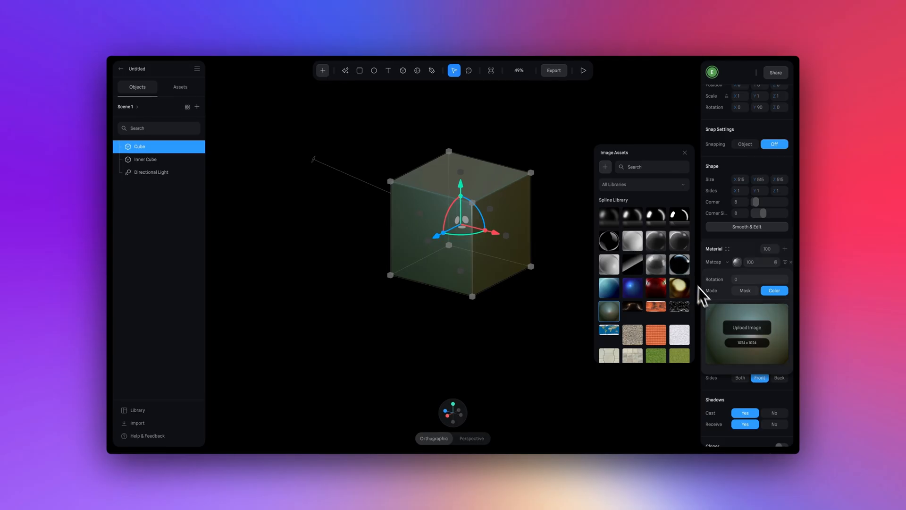
- Apply an iridescent Spline Library matcap image to the cube at 75 strength
left_click(746, 335)
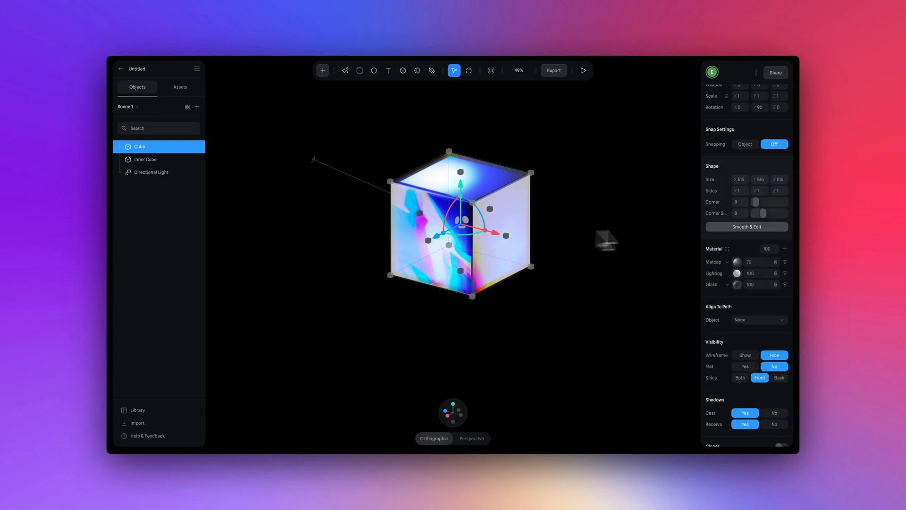
- Add a smooth radial Depth layer, move its origin on the cube and set strength 80
left_click(784, 249)
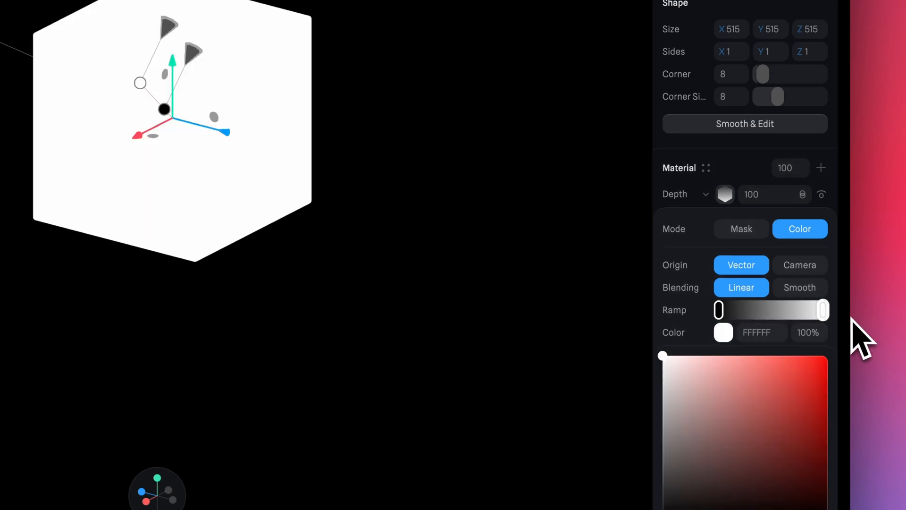
left_click(800, 287)
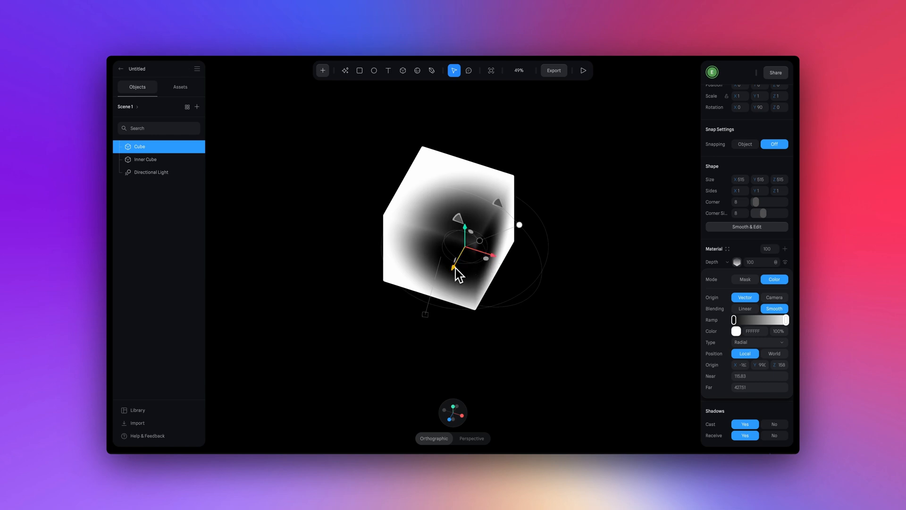
left_click_drag(457, 275, 578, 316)
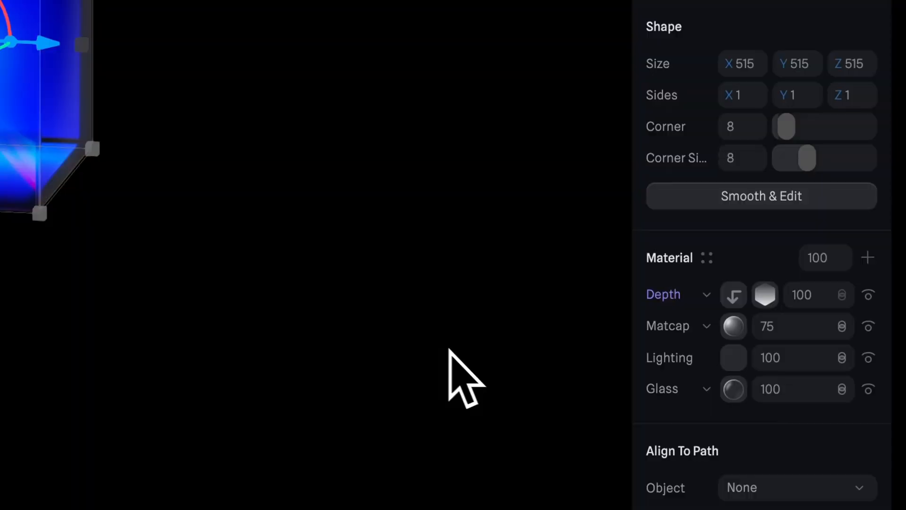
left_click(818, 295)
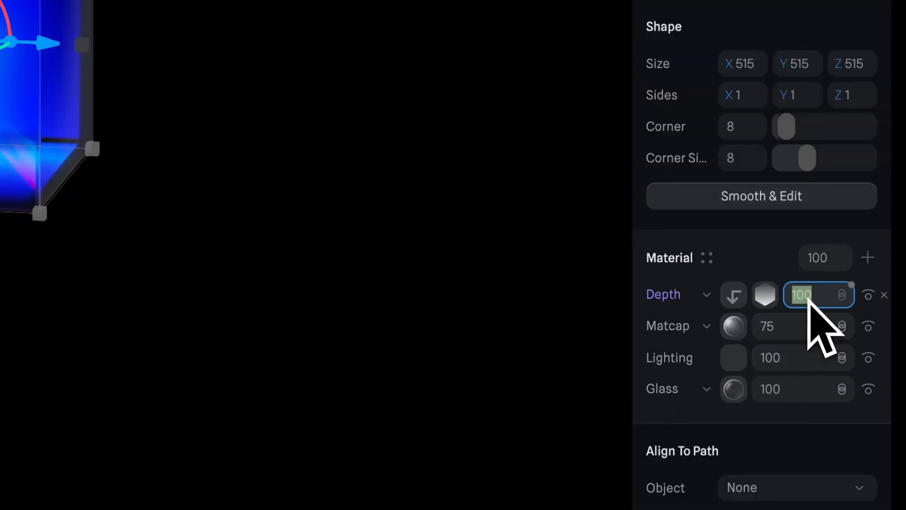
type("80")
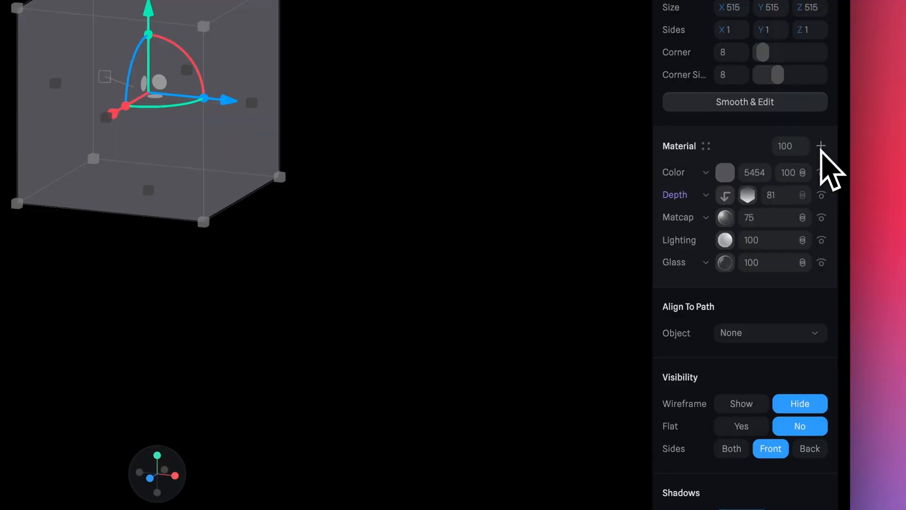
- Add a second Matcap layer on top with a glossy reflective sphere image
left_click(820, 145)
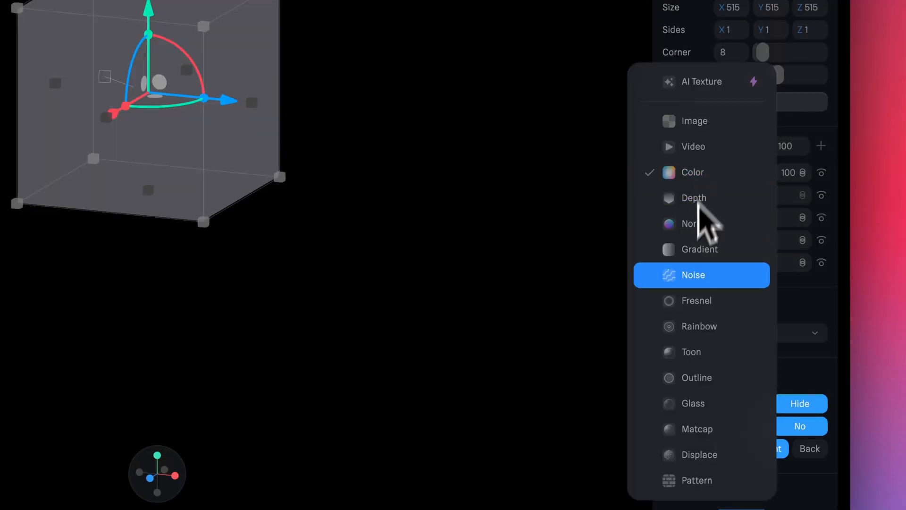
left_click(693, 197)
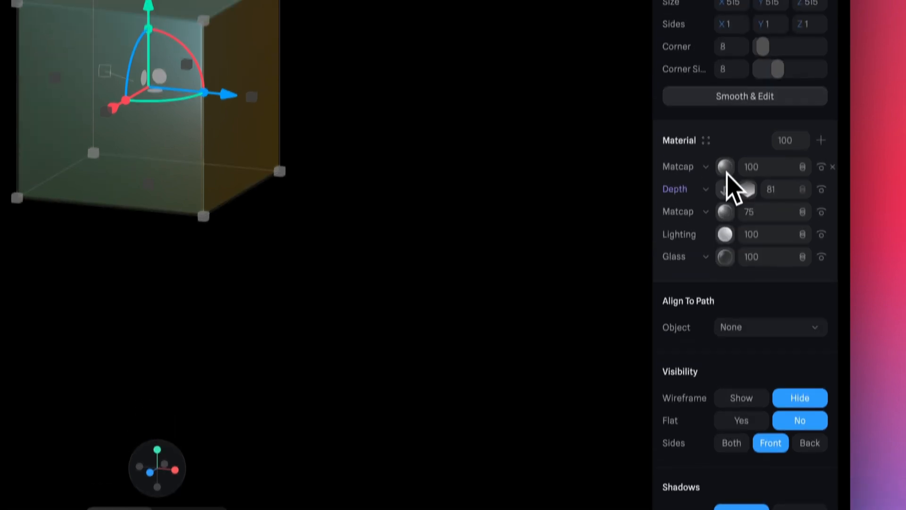
left_click(725, 167)
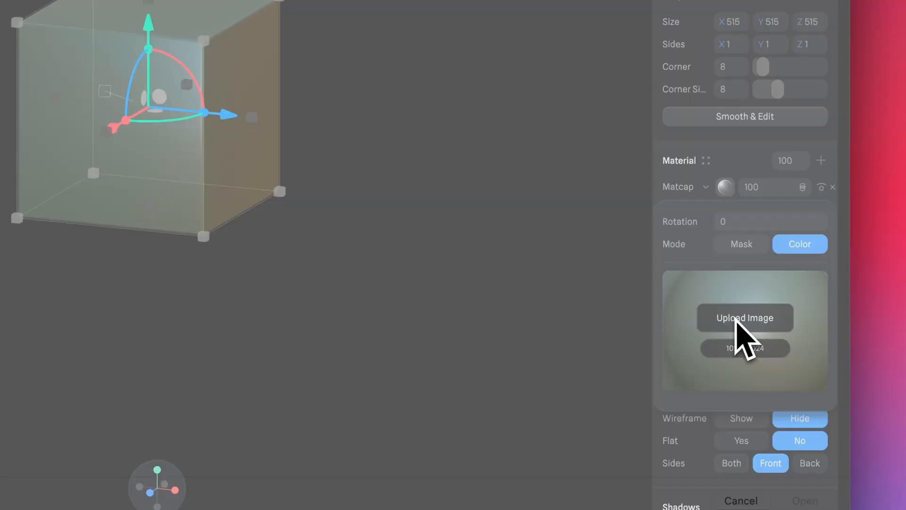
left_click(744, 318)
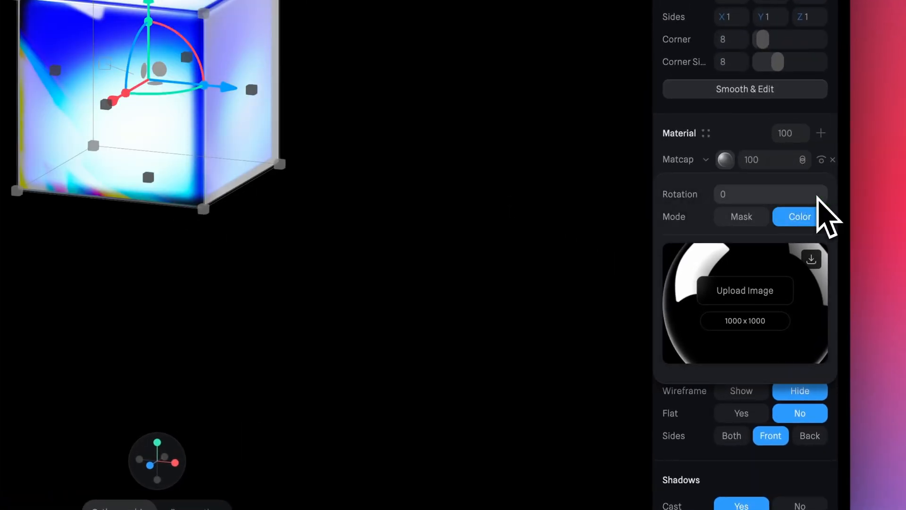
mouse_move(743, 204)
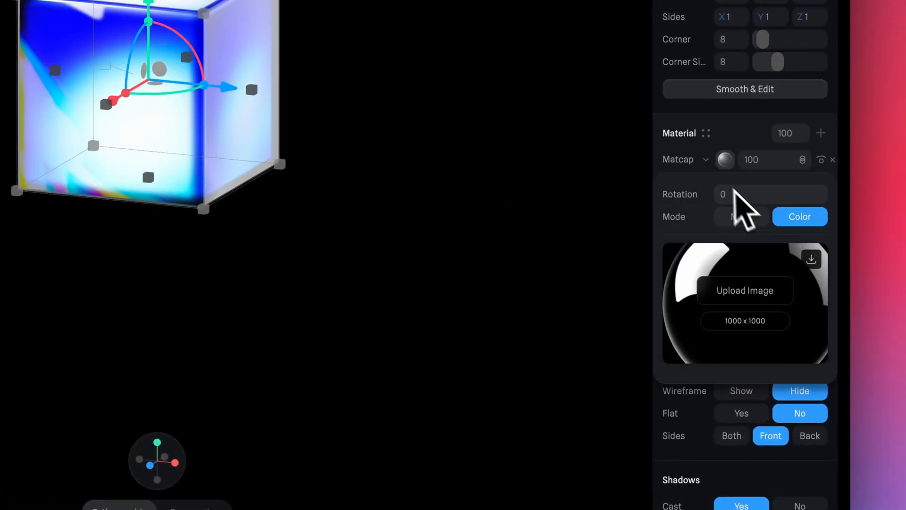
- Add a Noise layer with Scale 0.05 and Movement 0.05
left_click(820, 134)
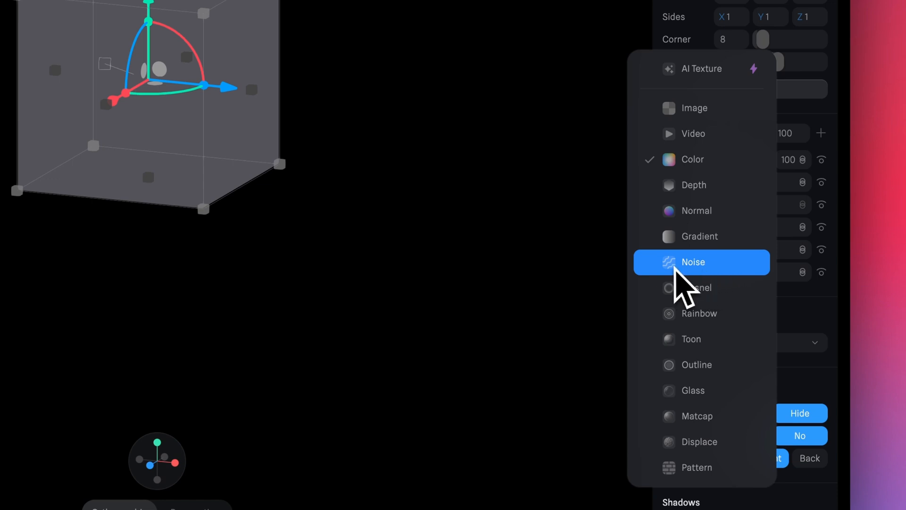
left_click(693, 262)
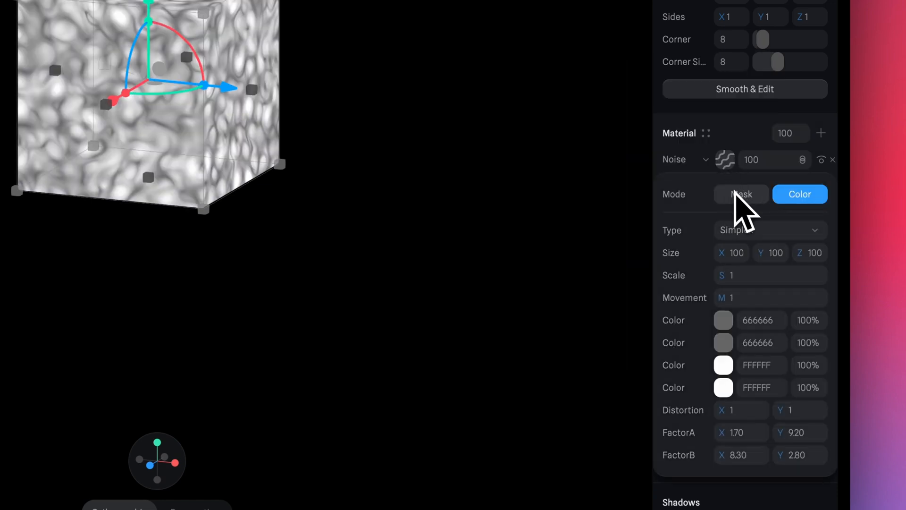
left_click(768, 230)
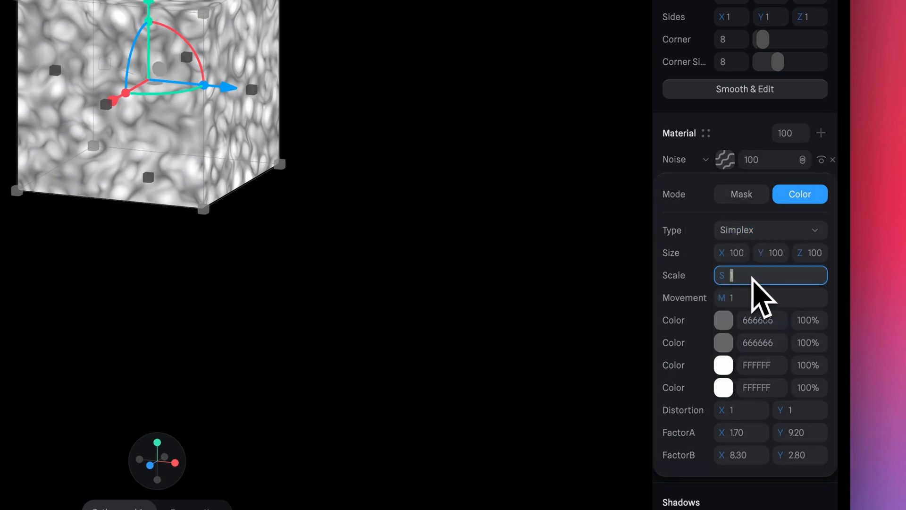
type("0.05")
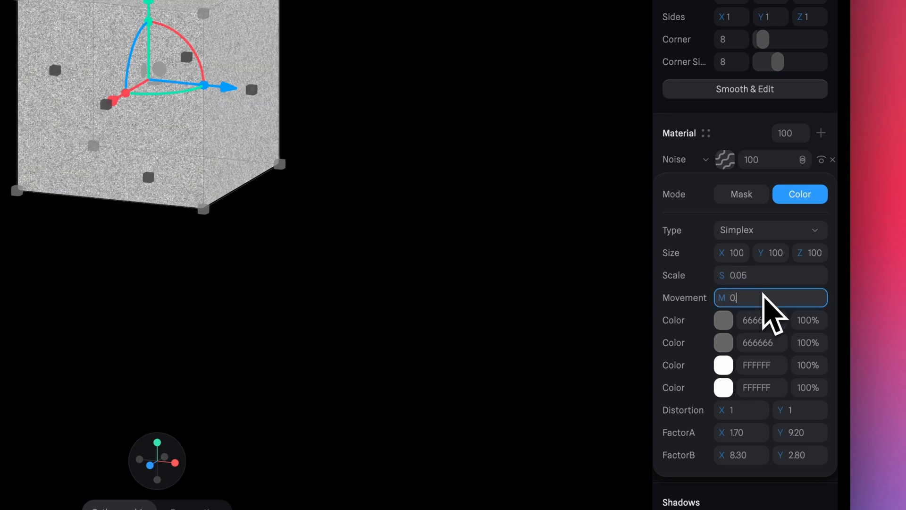
type("0.05")
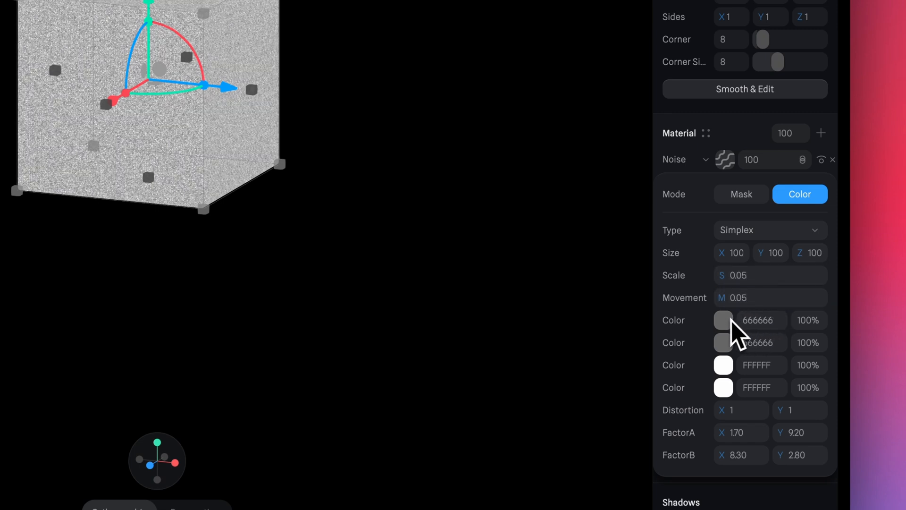
- Darken the noise colours to 000000 and blend the layer in
left_click(724, 320)
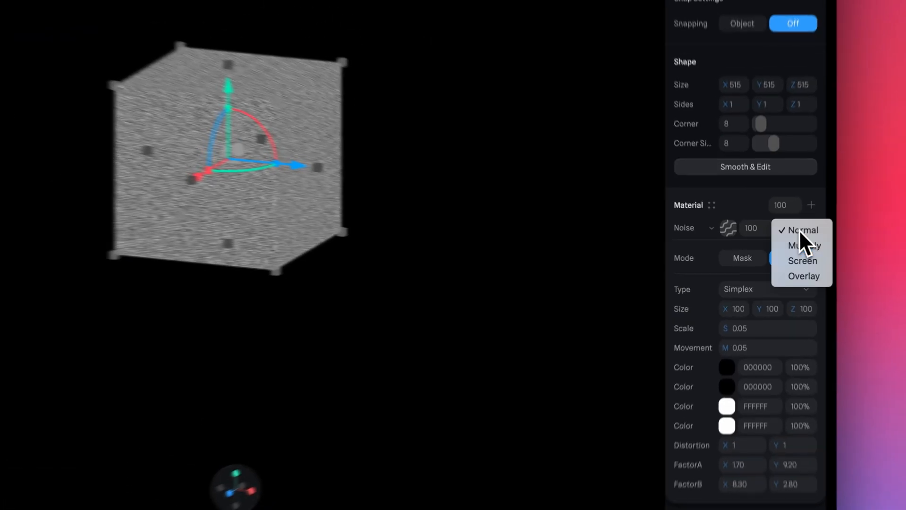
left_click(802, 245)
type("30")
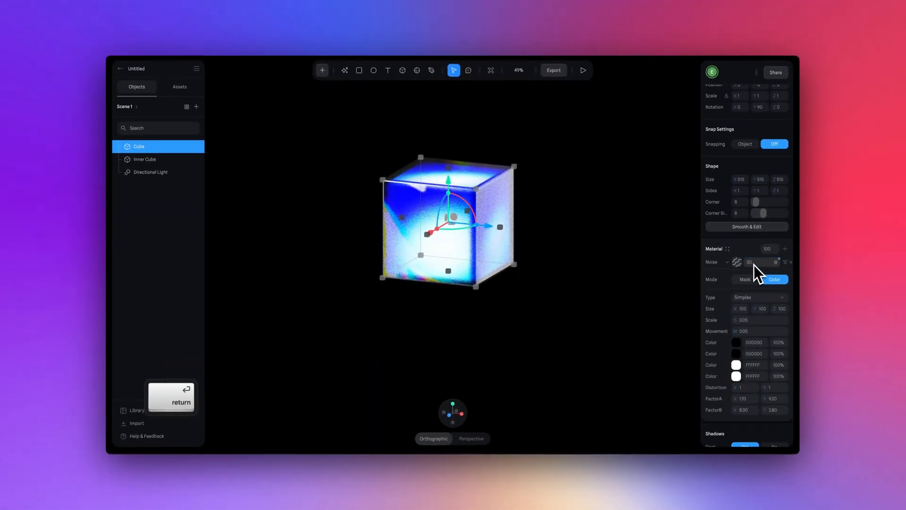
left_click(584, 289)
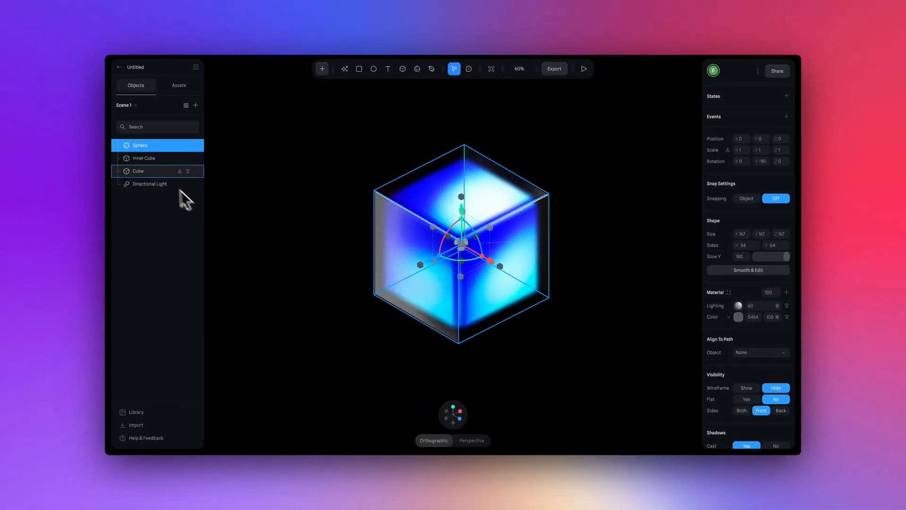
- Select the new sphere and set its shape size to 430 so it nearly fills the inner cube
left_click(144, 157)
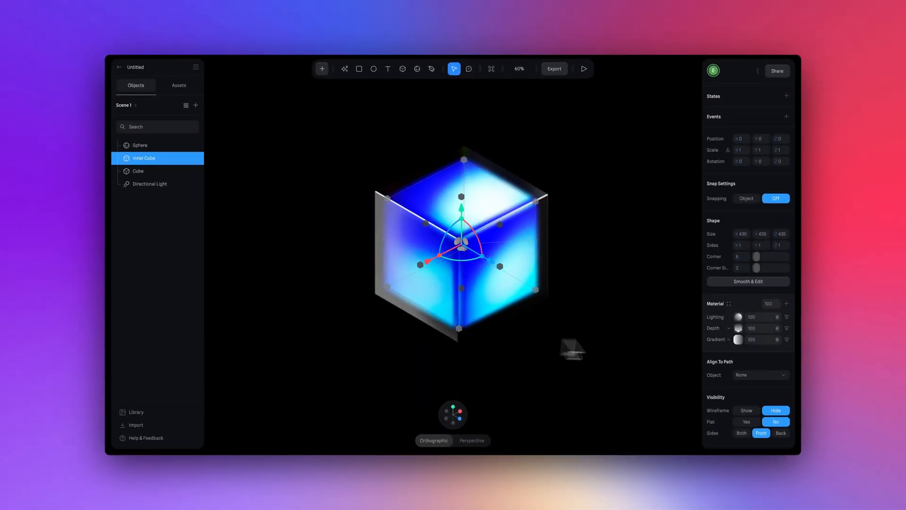
scroll("down", 3)
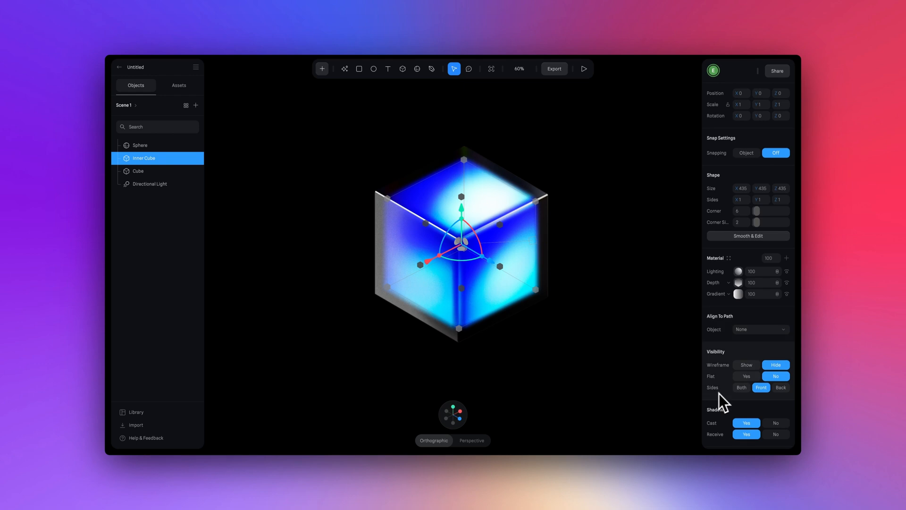
mouse_move(723, 403)
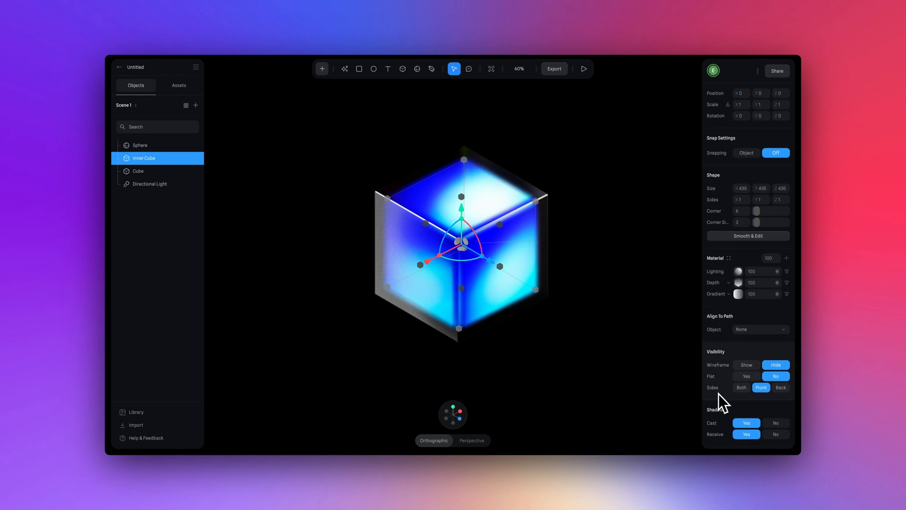
left_click(780, 387)
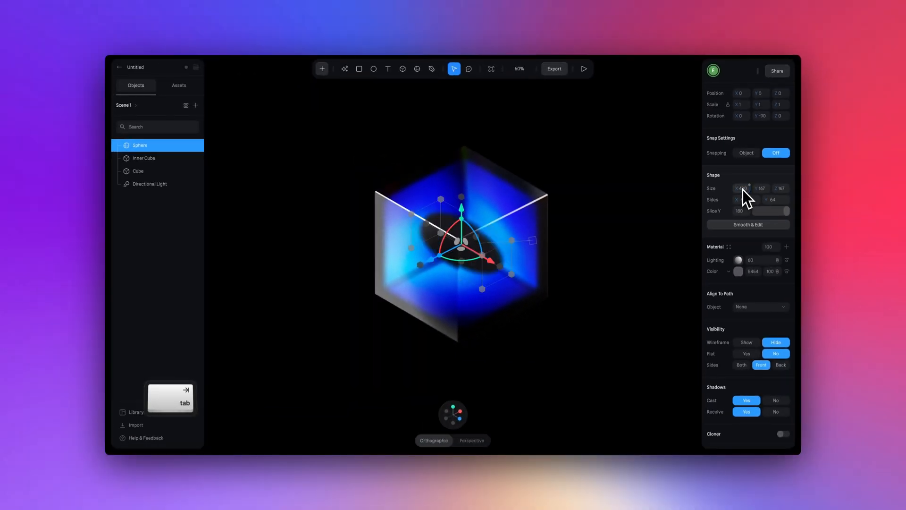
type("430")
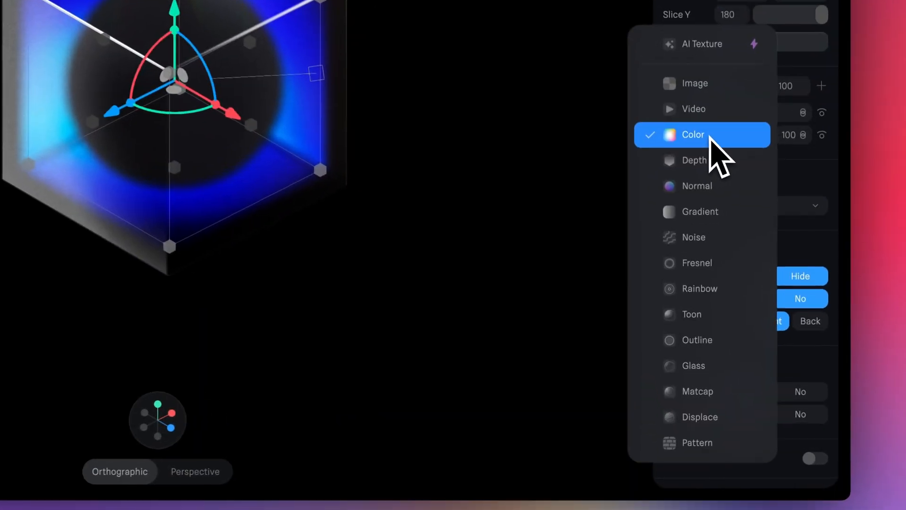
- Change the sphere's colour layer to Depth and tint its gradient a saturated blue
left_click(693, 135)
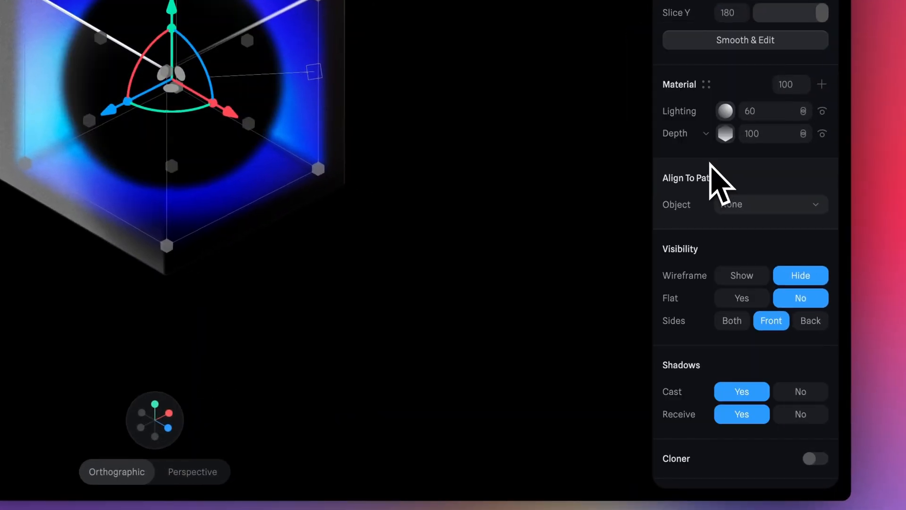
left_click(725, 133)
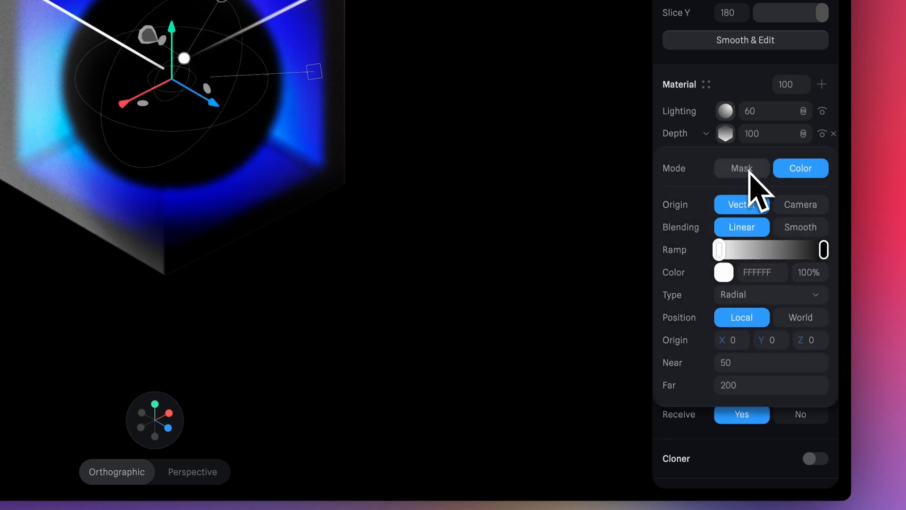
left_click(724, 272)
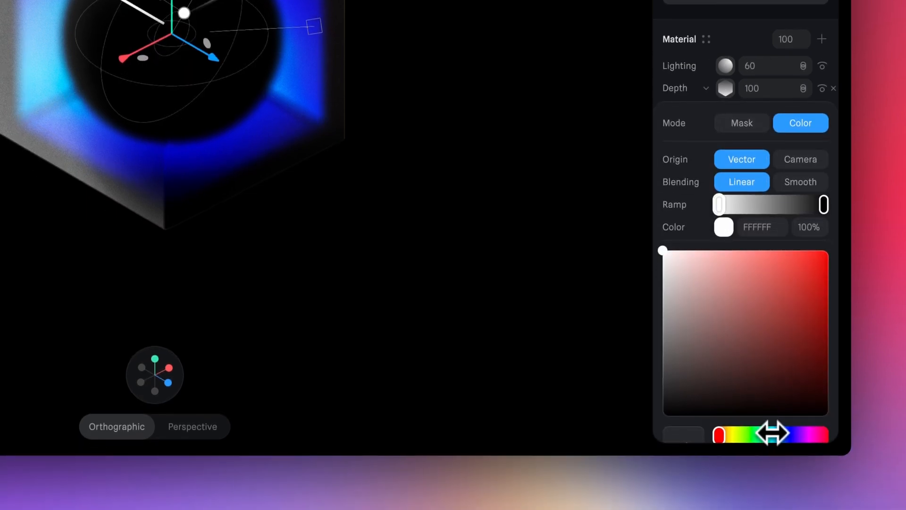
left_click_drag(720, 434, 763, 435)
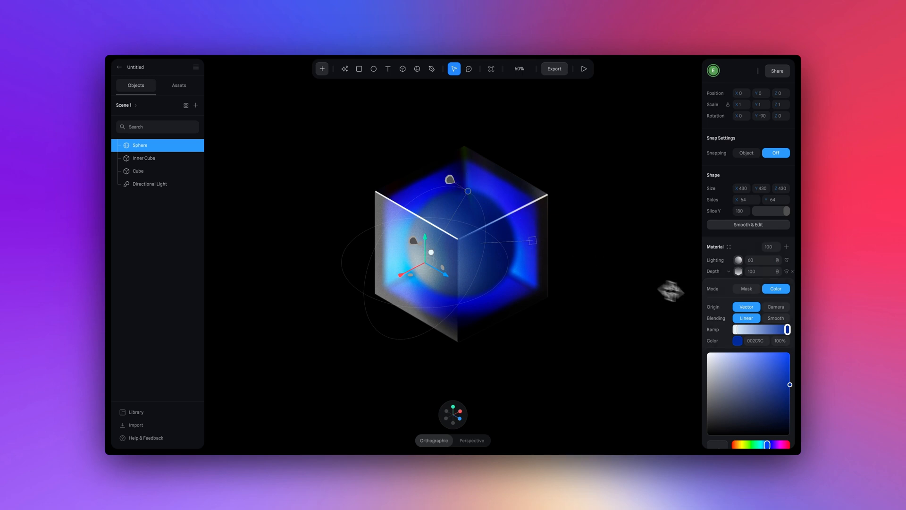
left_click_drag(787, 329, 762, 328)
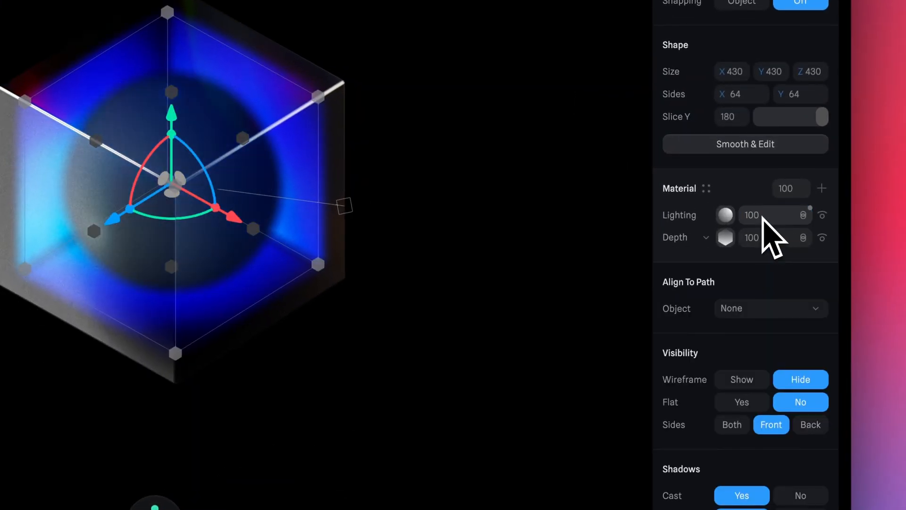
- Raise lighting to 100, add a blue Depth layer (1D29E3, Overlay) and a Fresnel rim layer
left_click(725, 215)
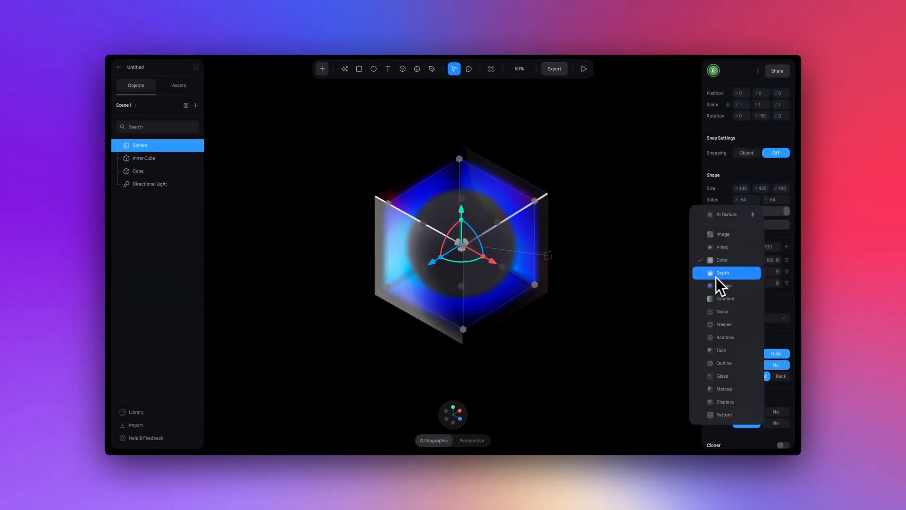
left_click(722, 272)
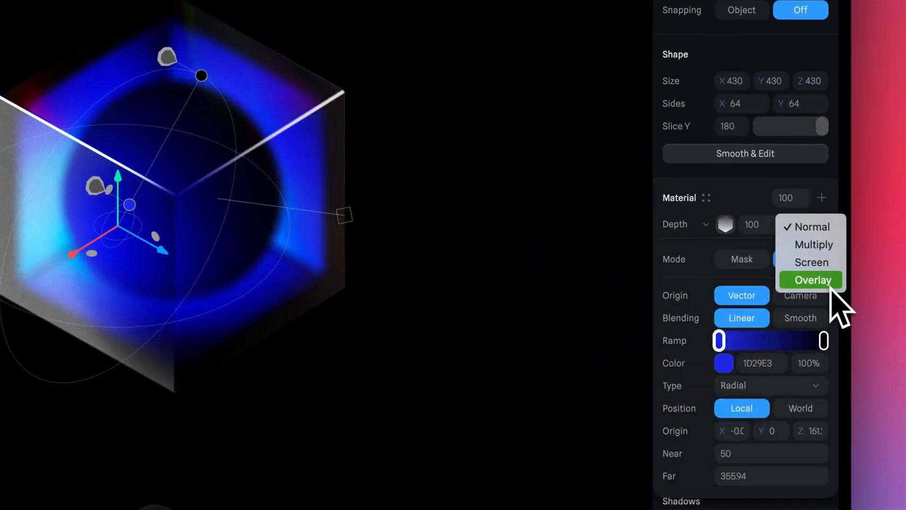
mouse_move(810, 261)
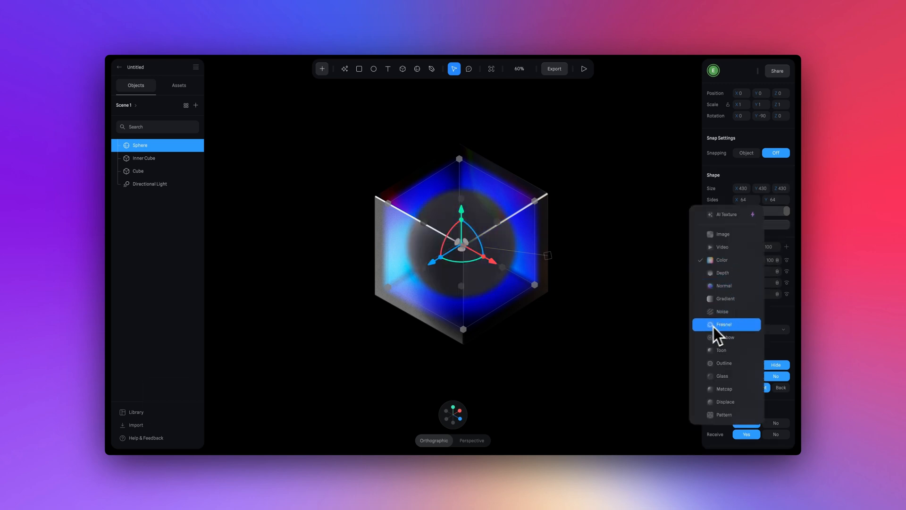
left_click(724, 324)
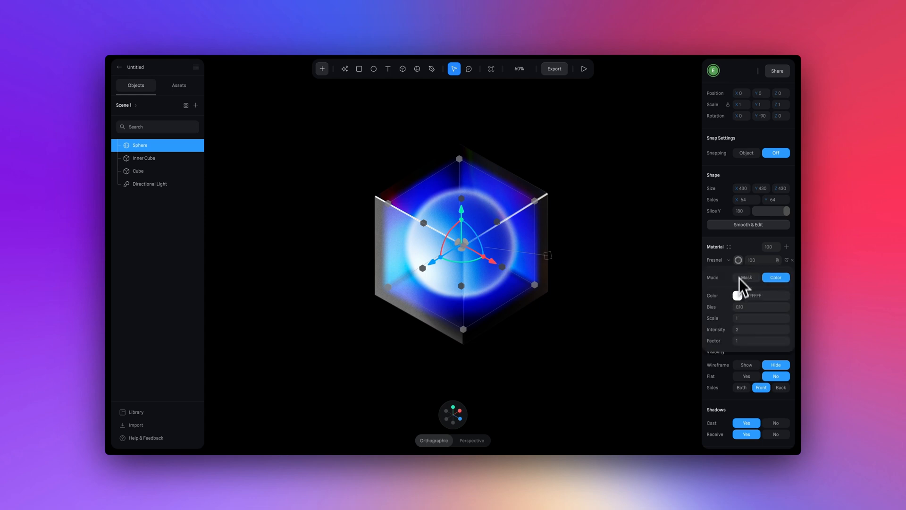
left_click(738, 295)
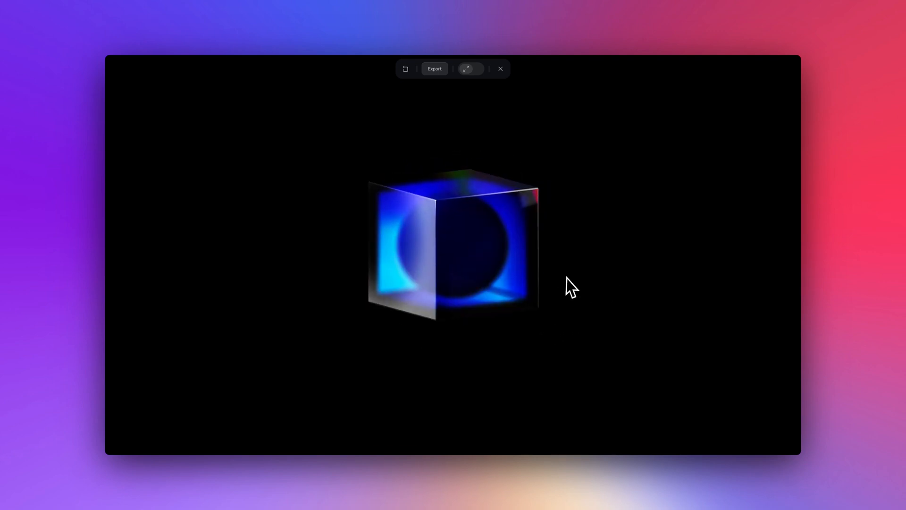
- Preview the scene in Play, orbit the cube side-on, and return to the editor with the depth layer at 50
left_click(501, 69)
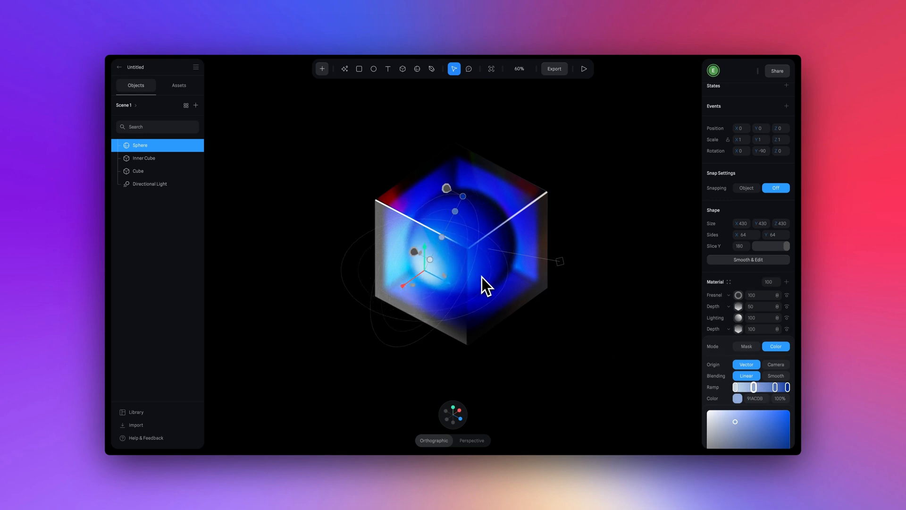
left_click_drag(485, 286, 511, 280)
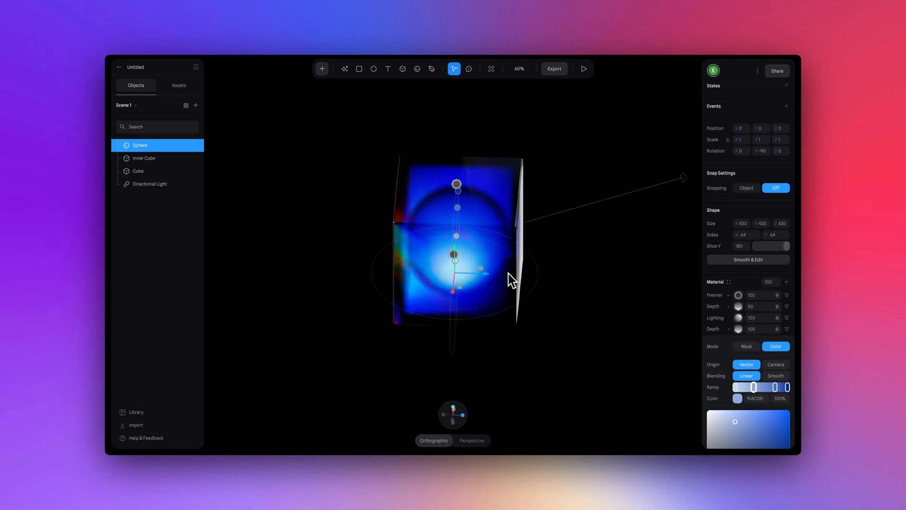
left_click(583, 68)
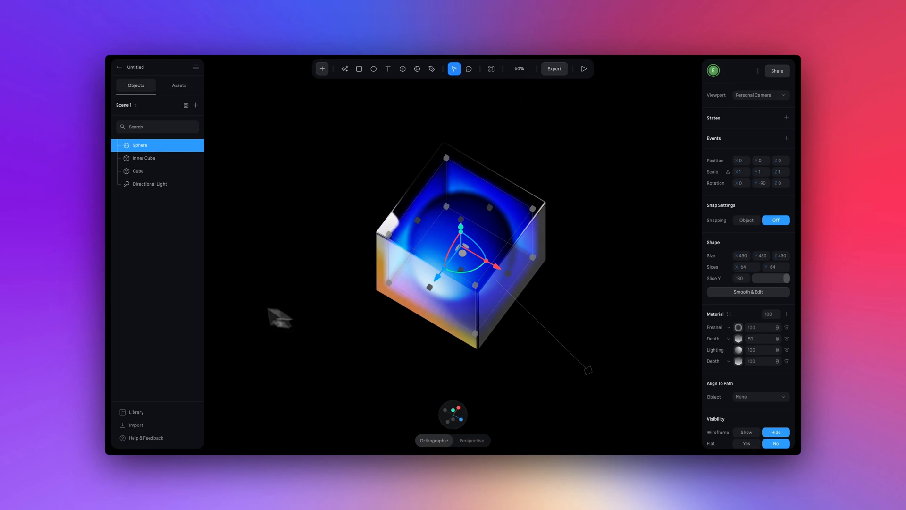
- Drag the directional light to the cube's lower front-left corner
left_click(150, 184)
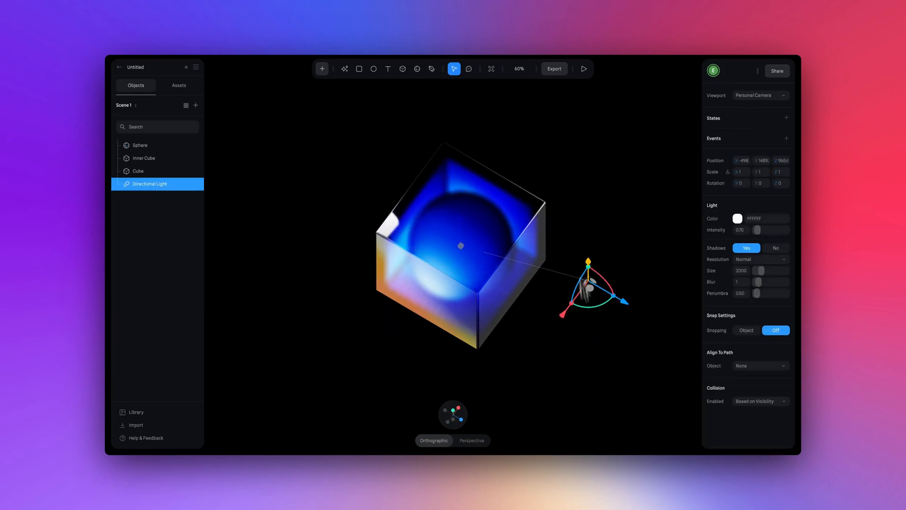
left_click_drag(589, 286, 396, 269)
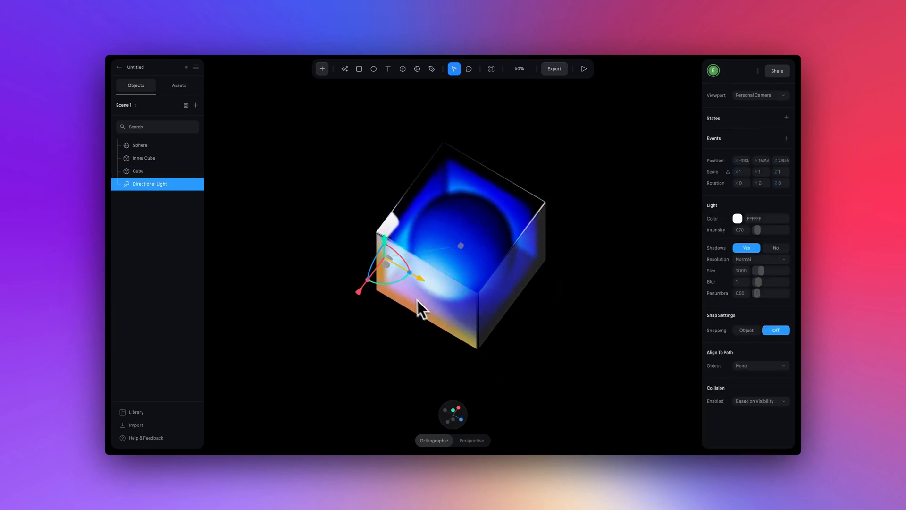
left_click_drag(421, 310, 352, 292)
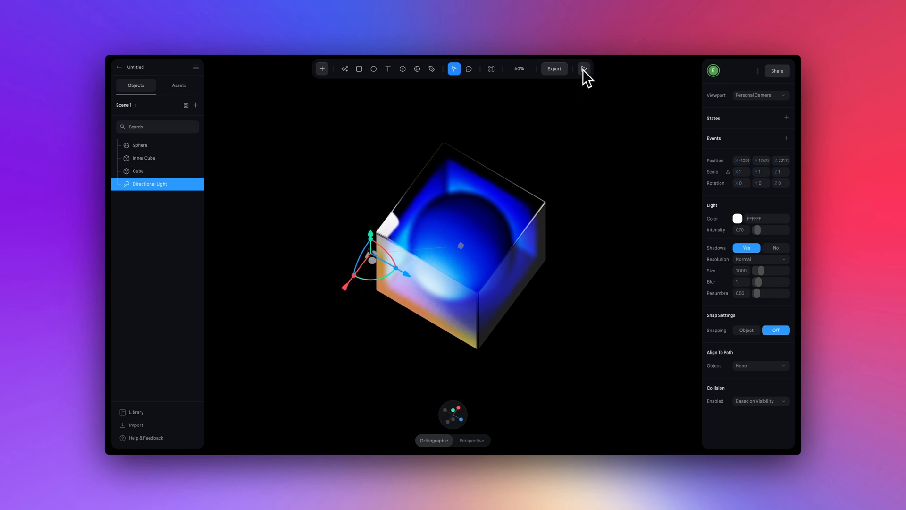
left_click(586, 68)
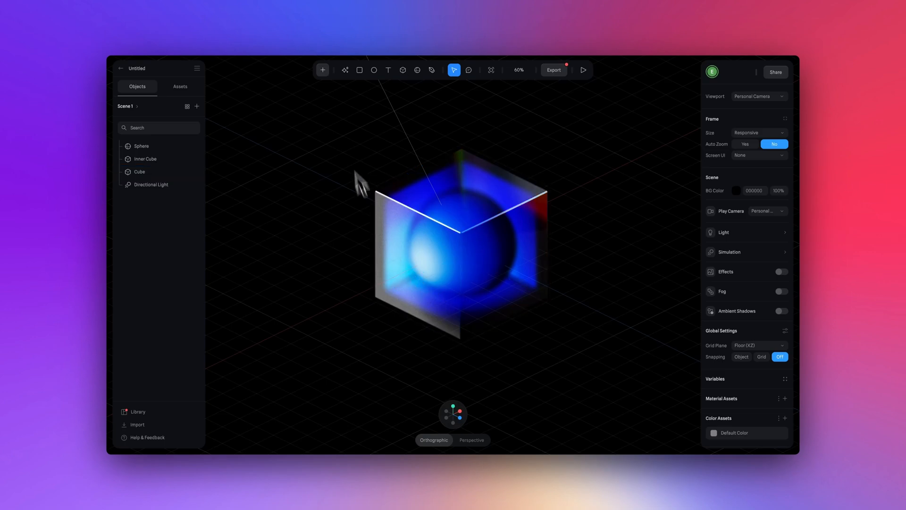
- Add a camera, use it as the scene camera with zoom about 0.70, and go to Export
left_click(323, 69)
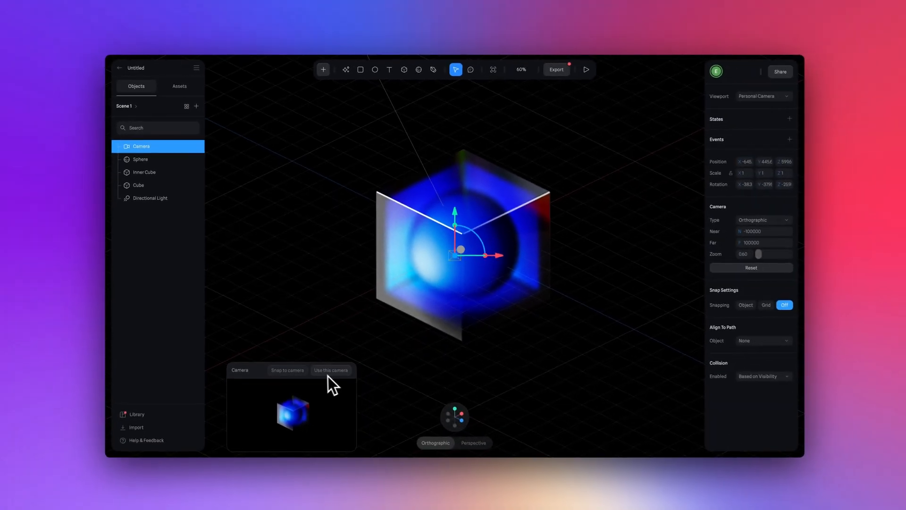
left_click(330, 370)
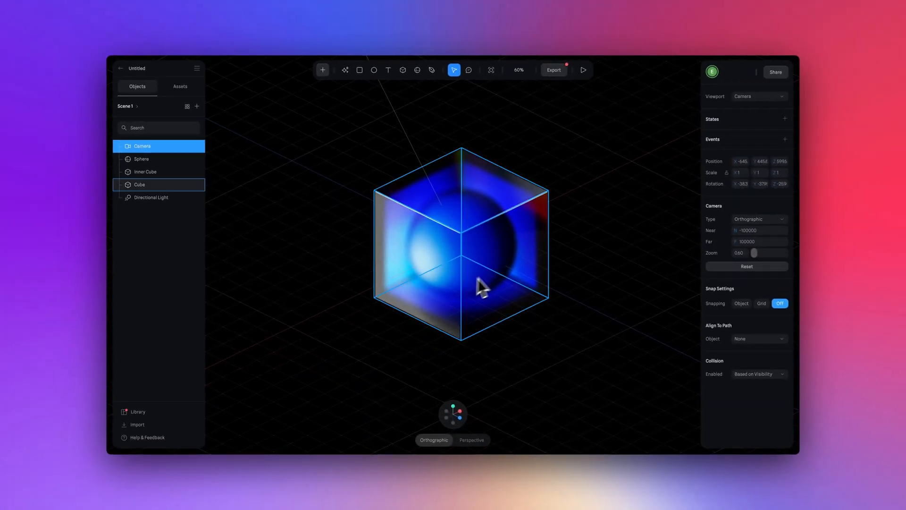
left_click(518, 69)
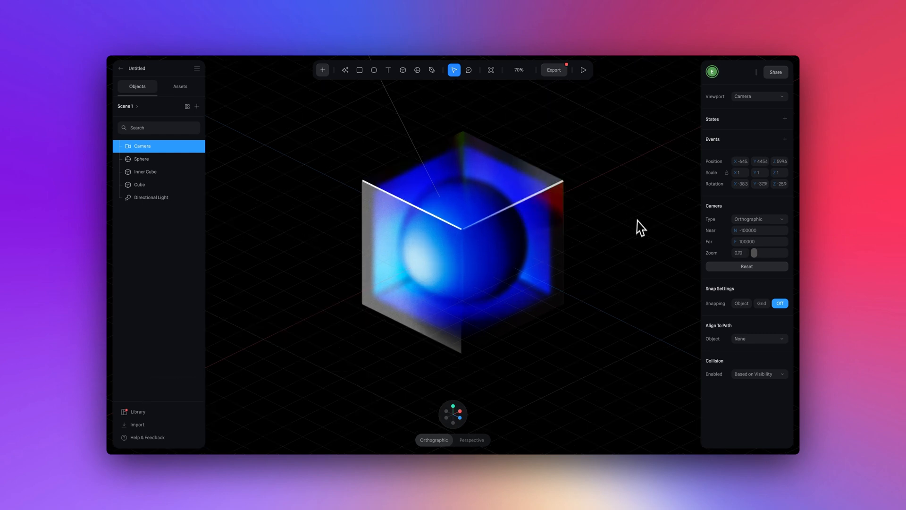
left_click(553, 69)
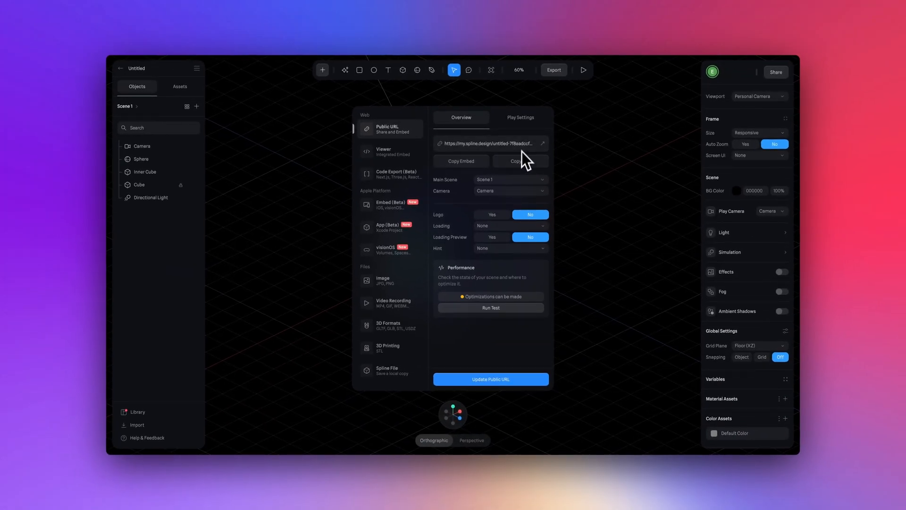
- In Public URL play settings, switch On Hover on with Orbit Camera behaviour
left_click(519, 117)
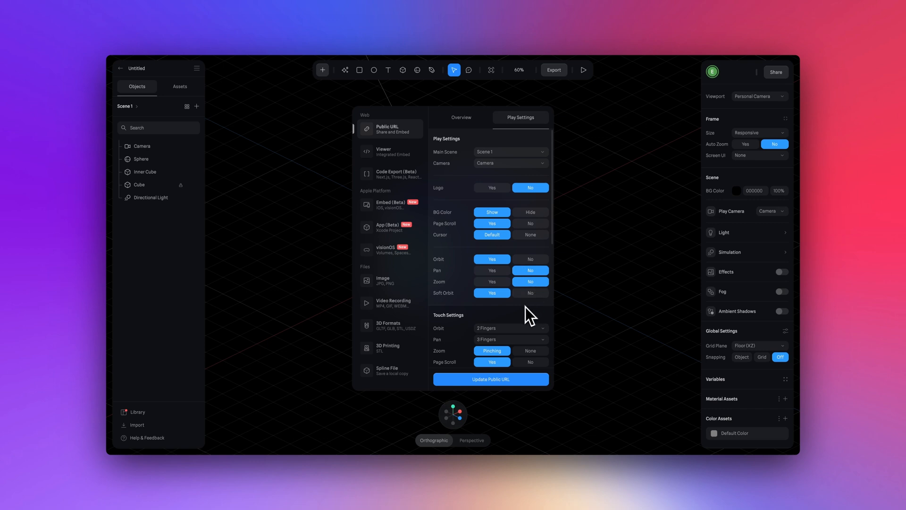
scroll("down", 3)
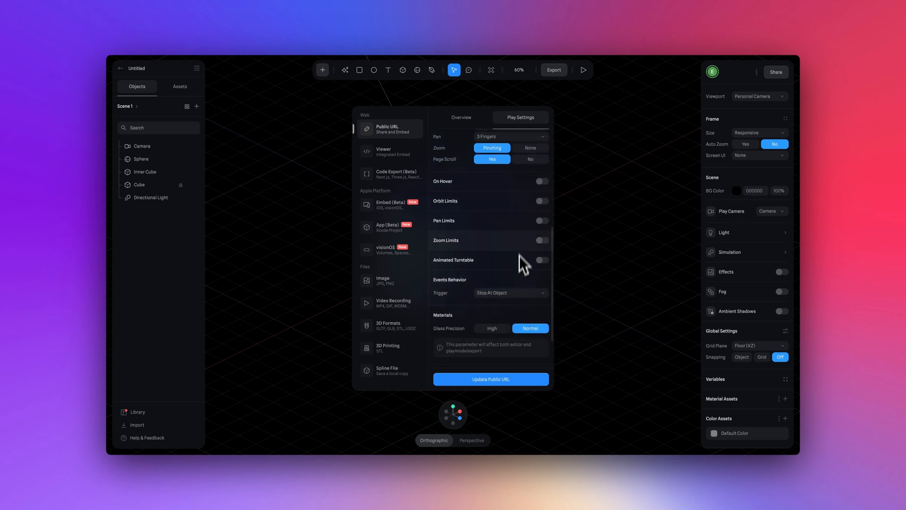
left_click(540, 181)
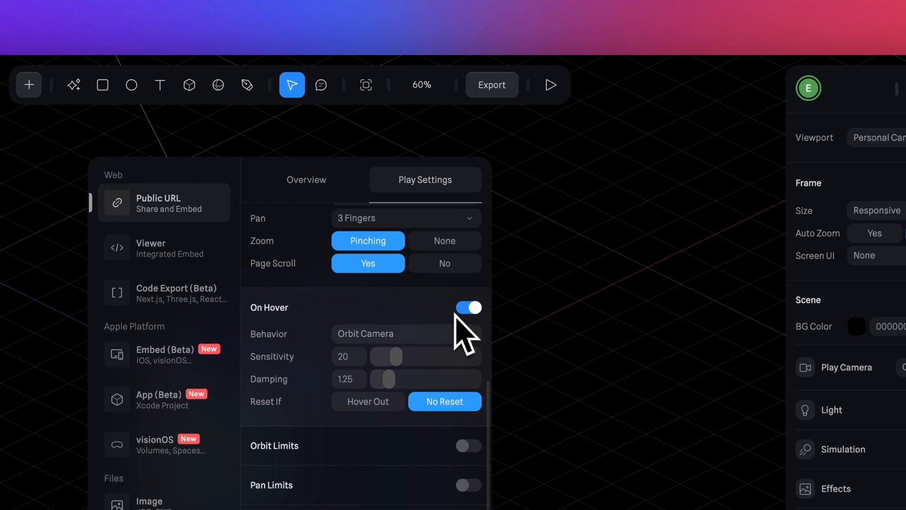
mouse_move(518, 334)
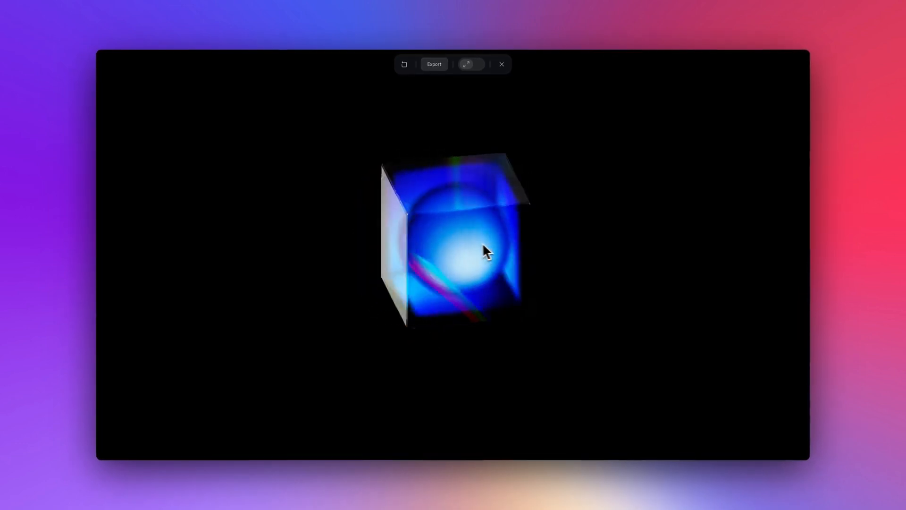
- Test the hover orbit in preview, then shift the sphere's gradient stop to a lighter cyan-blue
left_click_drag(485, 251, 473, 329)
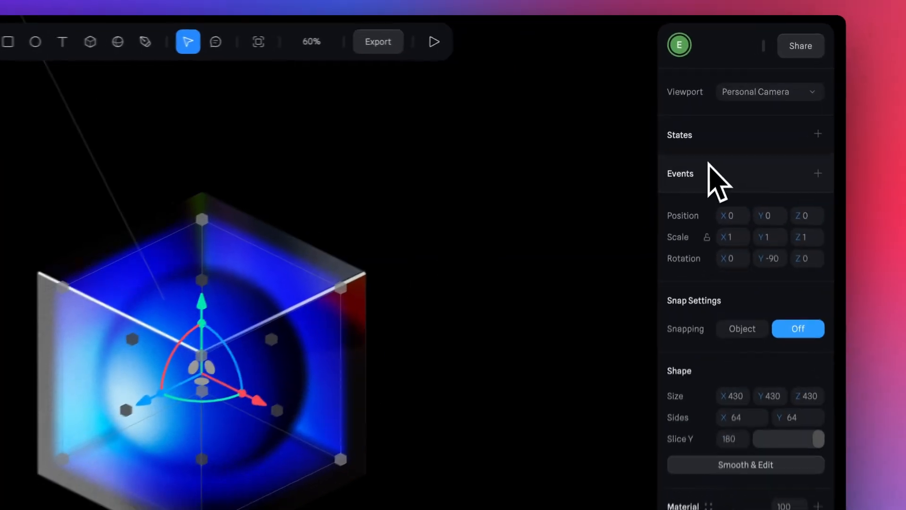
left_click(817, 133)
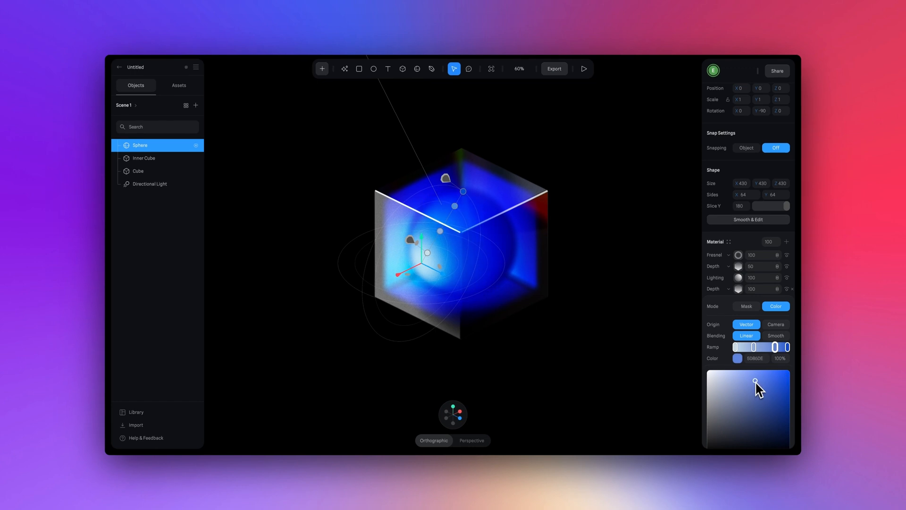
left_click_drag(754, 380, 734, 382)
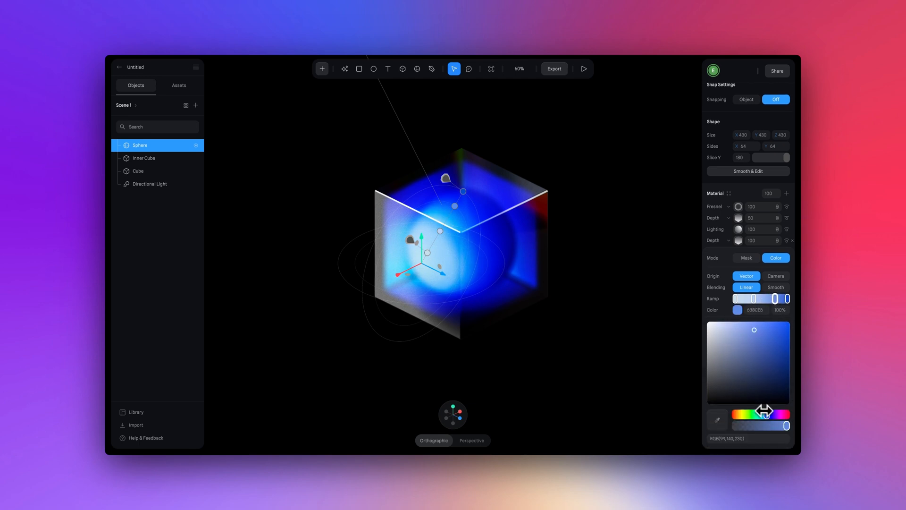
left_click(777, 378)
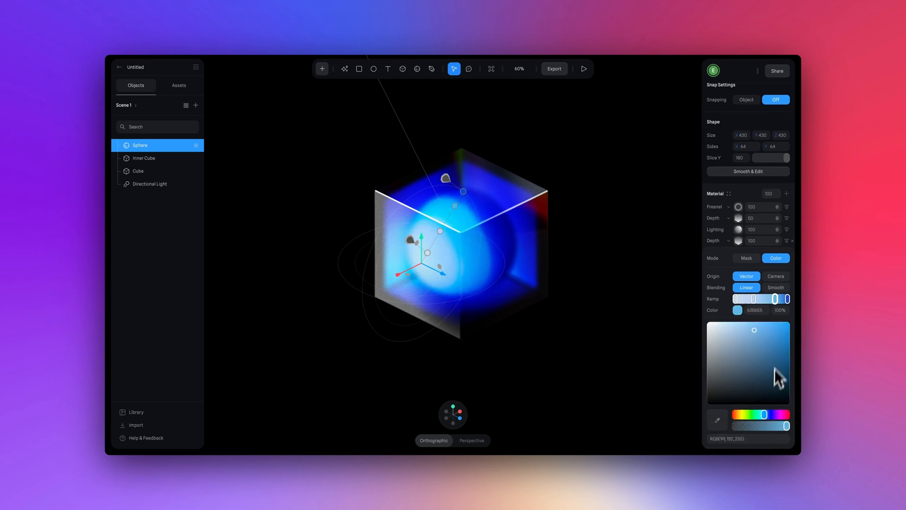
left_click_drag(747, 426, 762, 419)
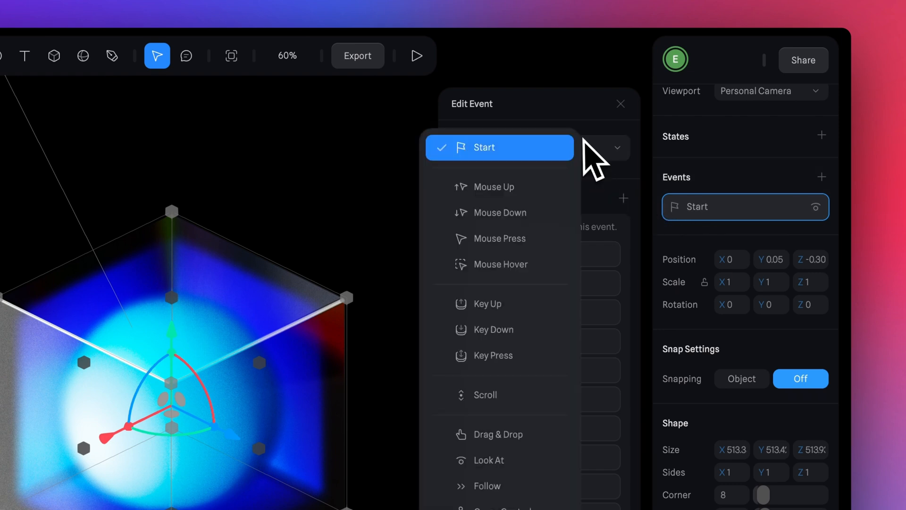
- Set the cube's event to Mouse Hover with a Transition to the sphere's brighter state, then preview
left_click(501, 264)
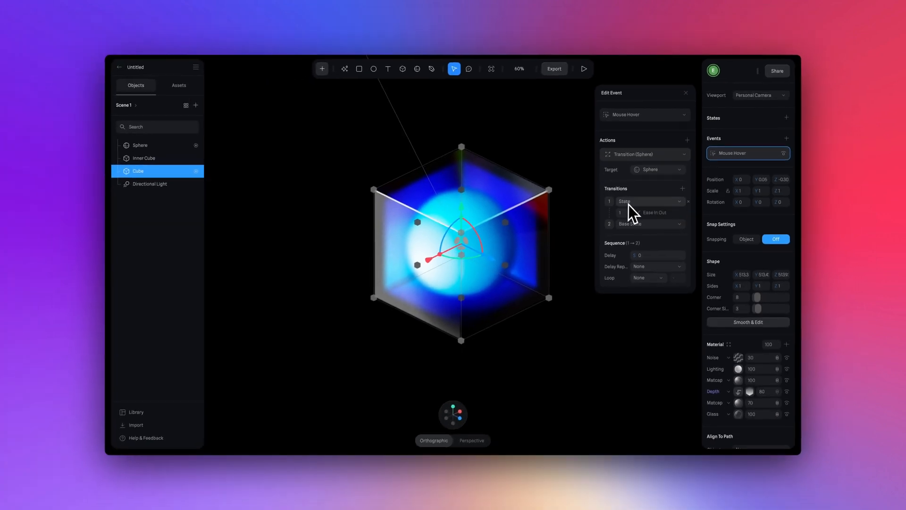
left_click(648, 201)
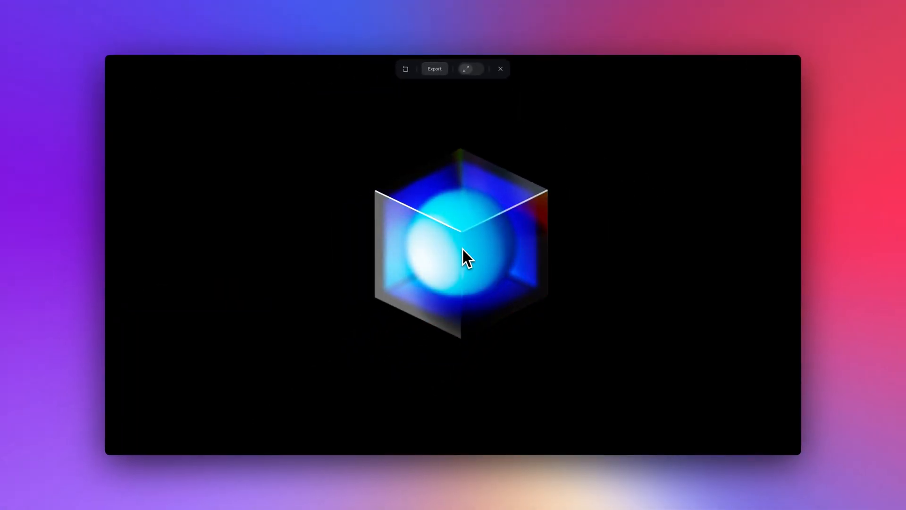
left_click(434, 69)
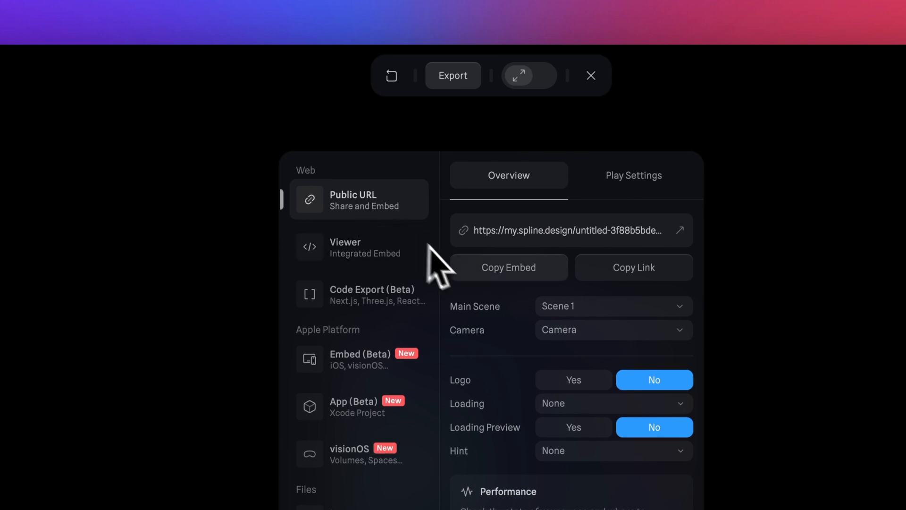
- Choose the Viewer embed under Web to show the copyable script snippet
left_click(508, 267)
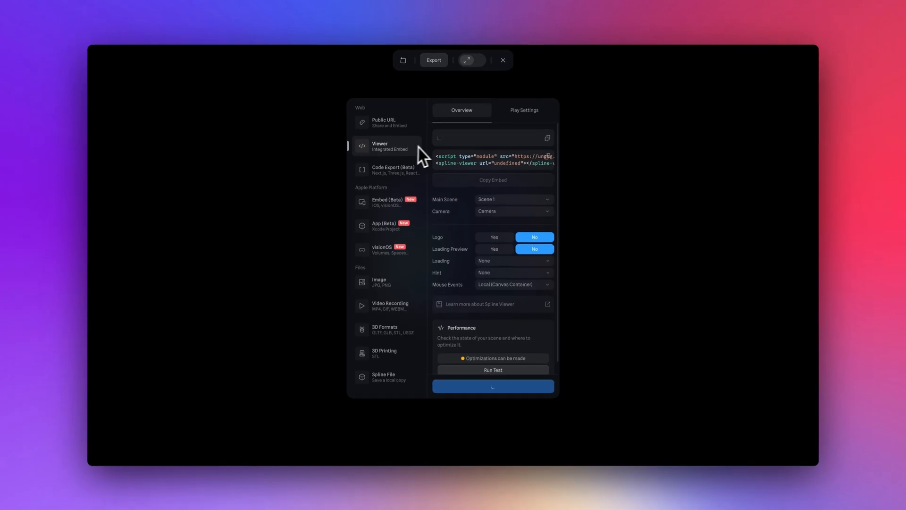
mouse_move(507, 181)
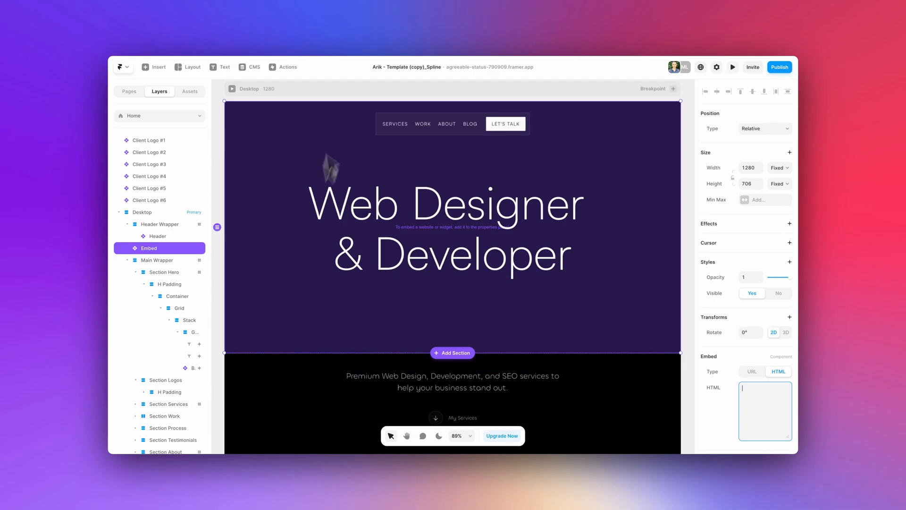
mouse_move(509, 328)
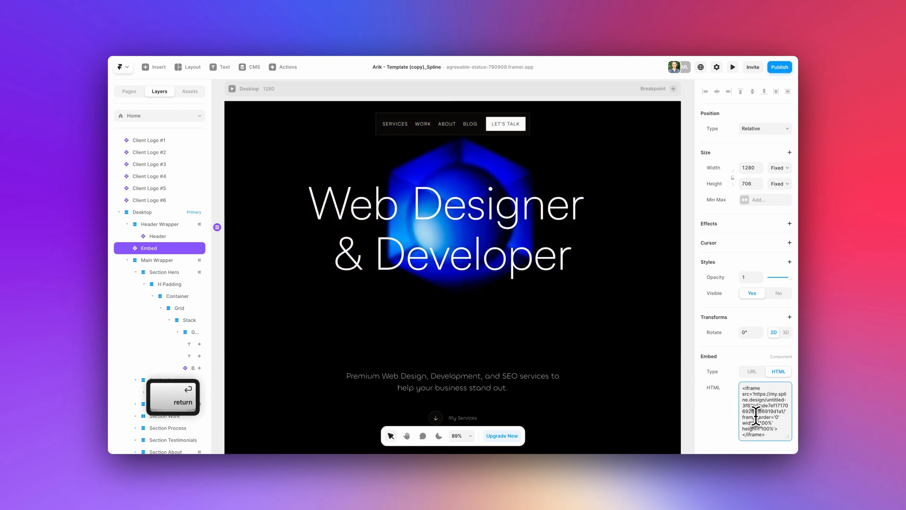
- Preview the Framer landing page showing the glowing cube behind the hero heading
left_click(732, 66)
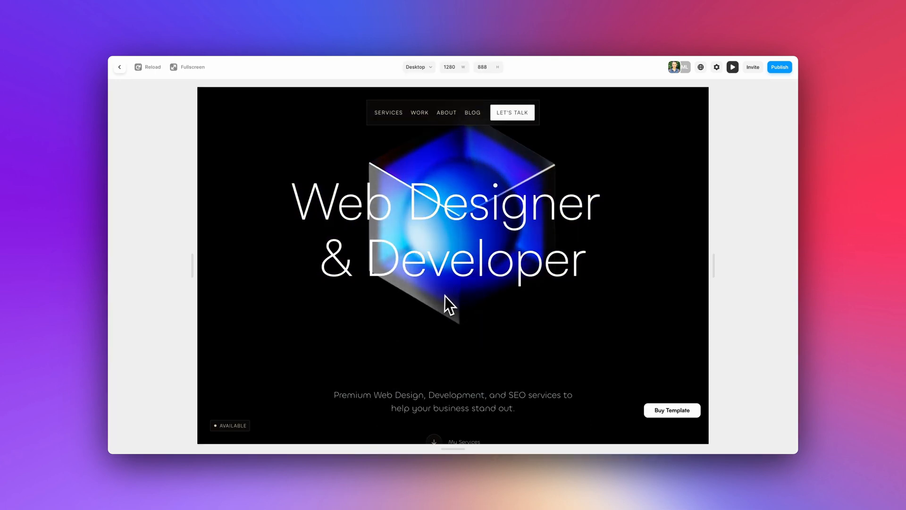